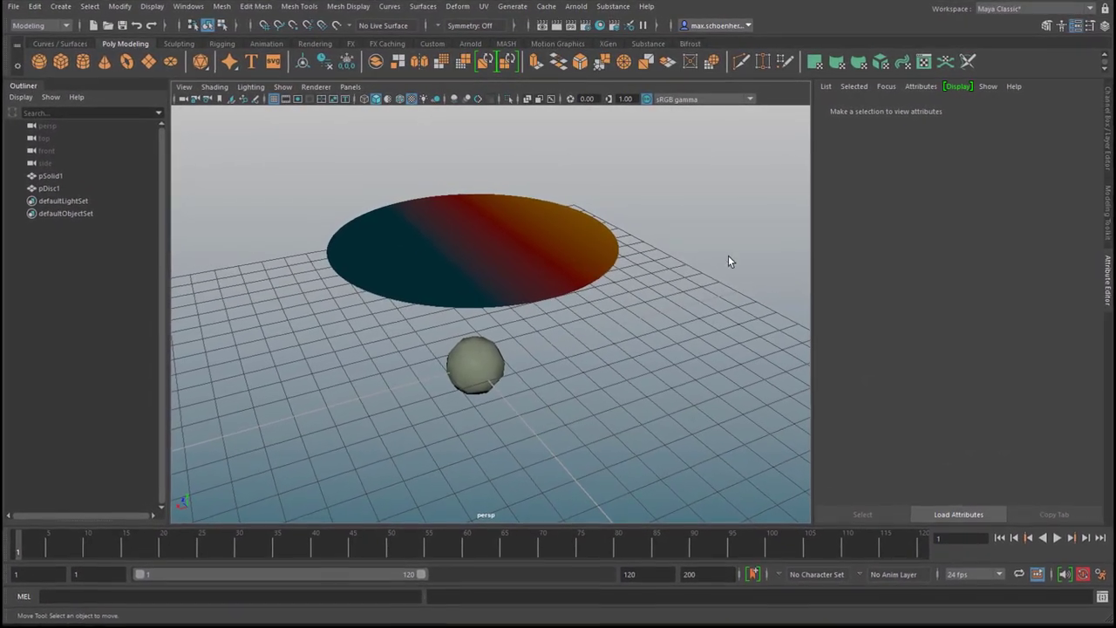
- Orbit around the scene while selecting the gradient disc and then the sphere pSolid1
drag(728, 261, 523, 318)
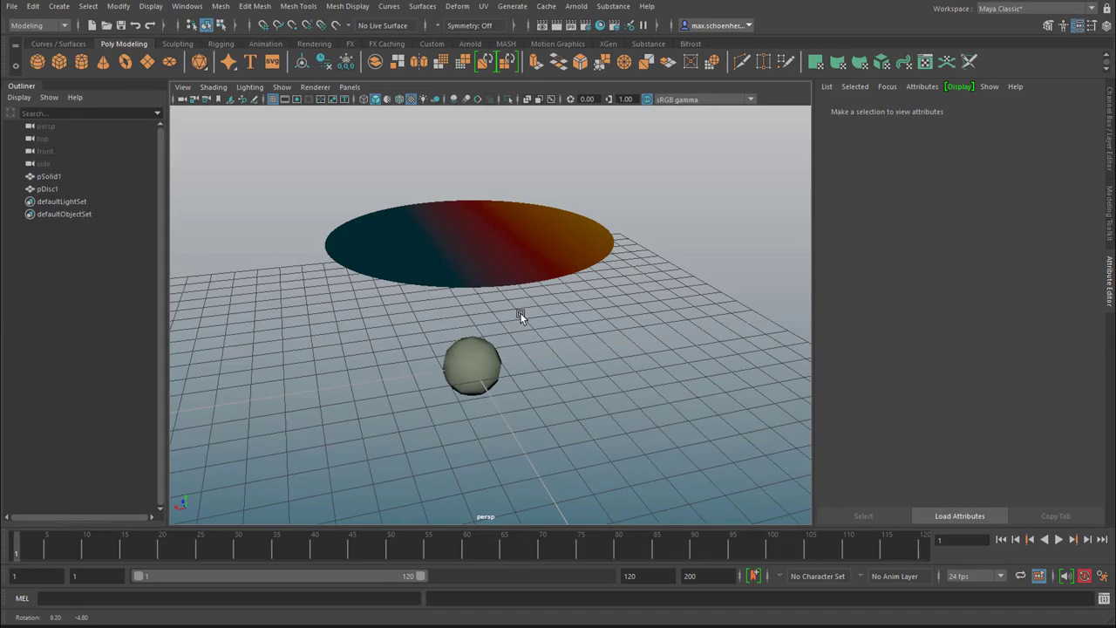
click(471, 245)
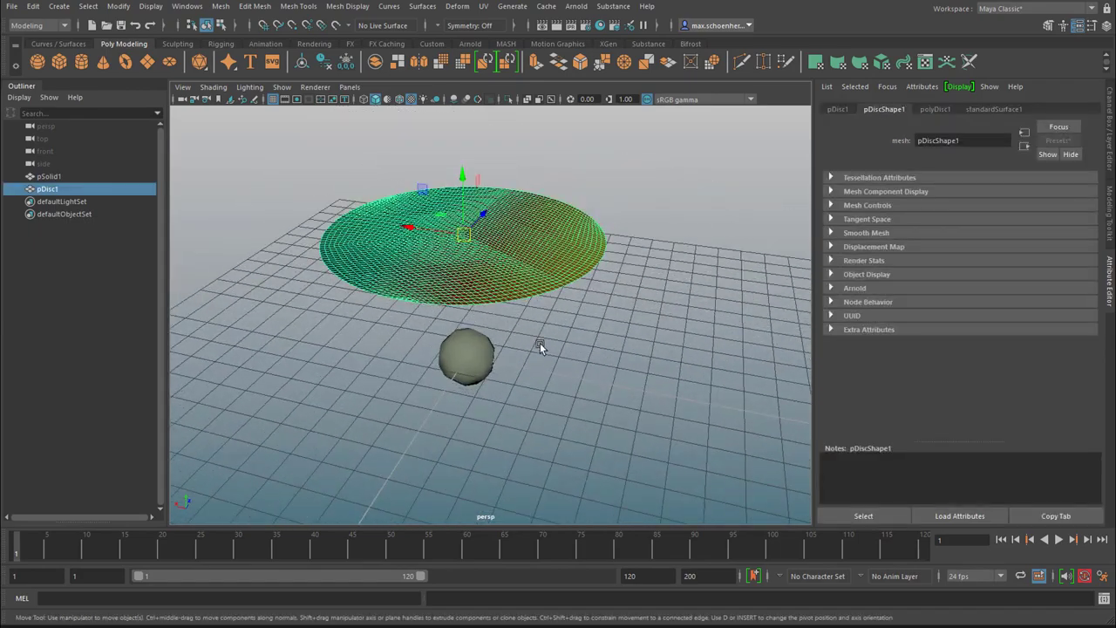
drag(541, 344, 545, 341)
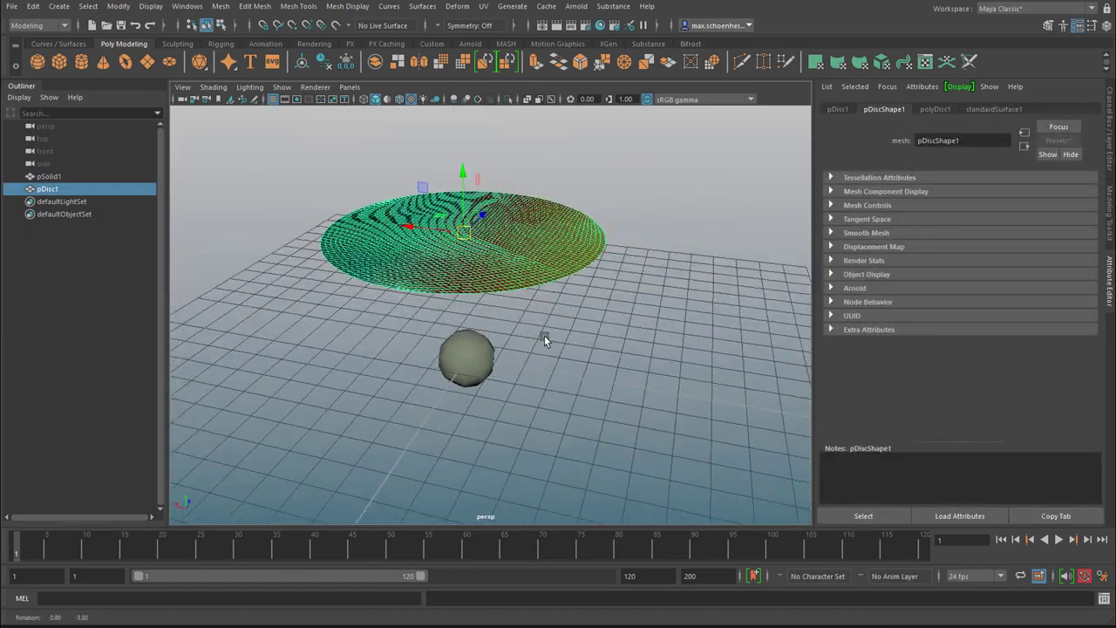
drag(545, 340, 558, 336)
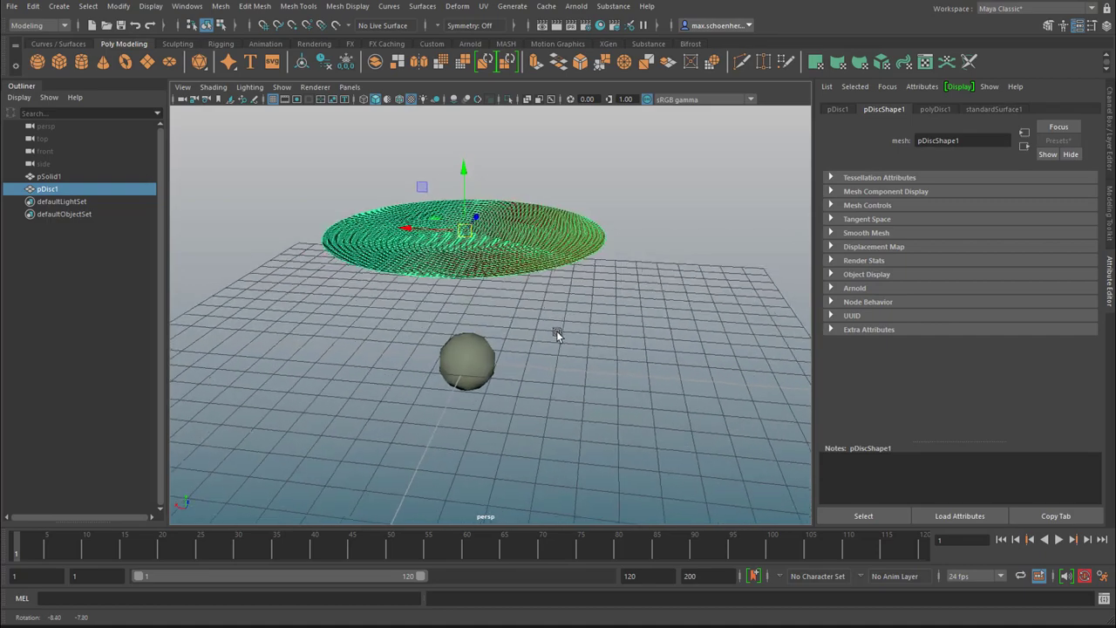
drag(558, 331, 567, 336)
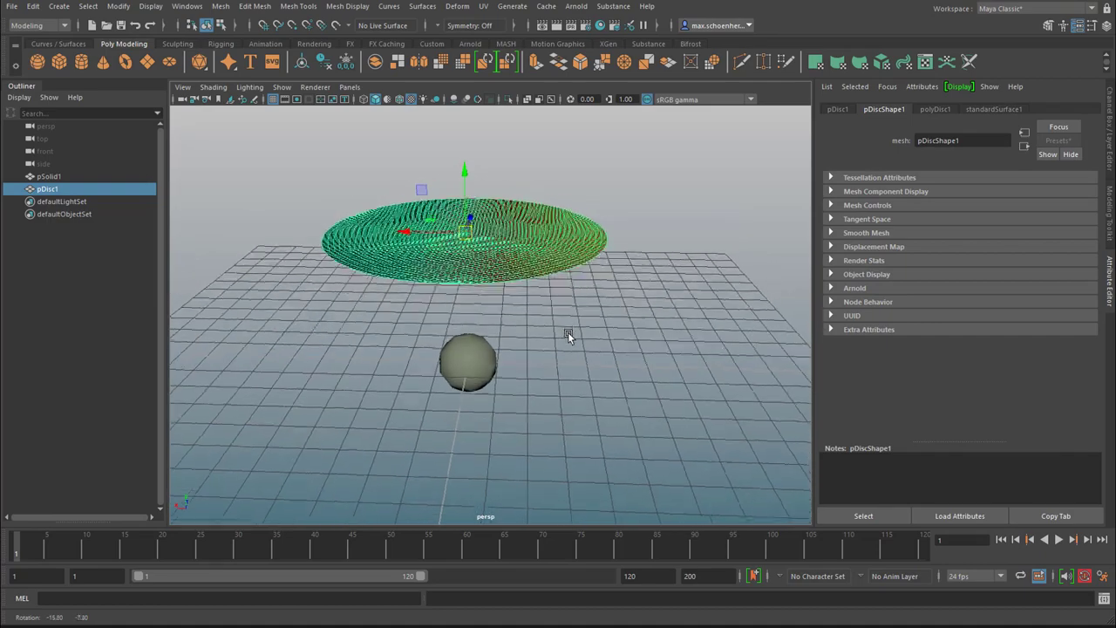
click(469, 362)
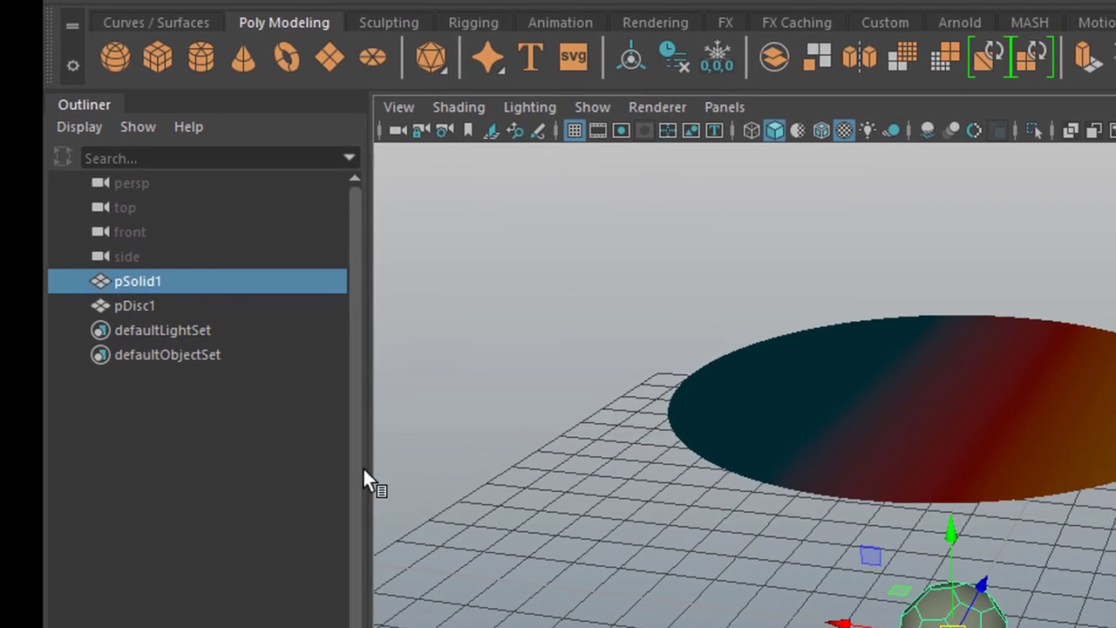
- Select pDisc1 and make it an nCloth object from the FX menu set
click(135, 306)
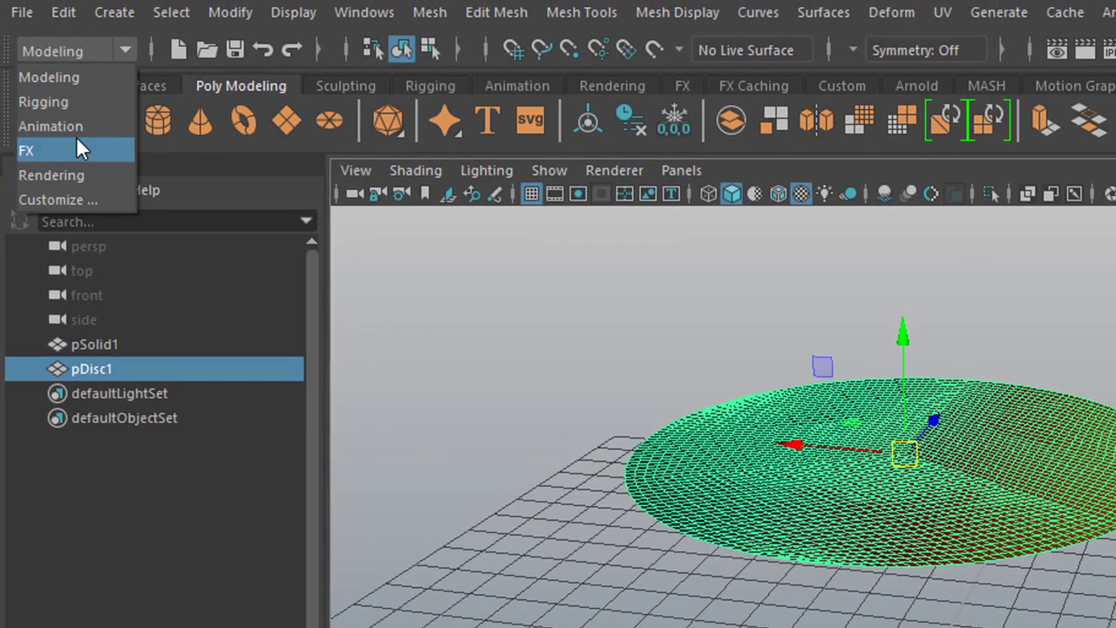
click(26, 150)
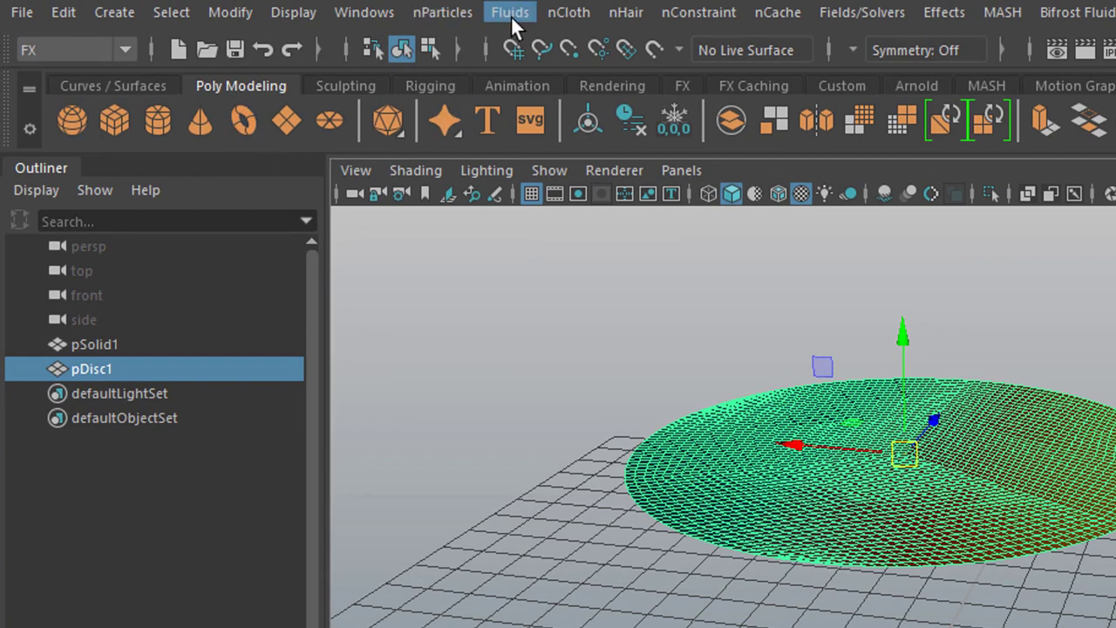
click(568, 11)
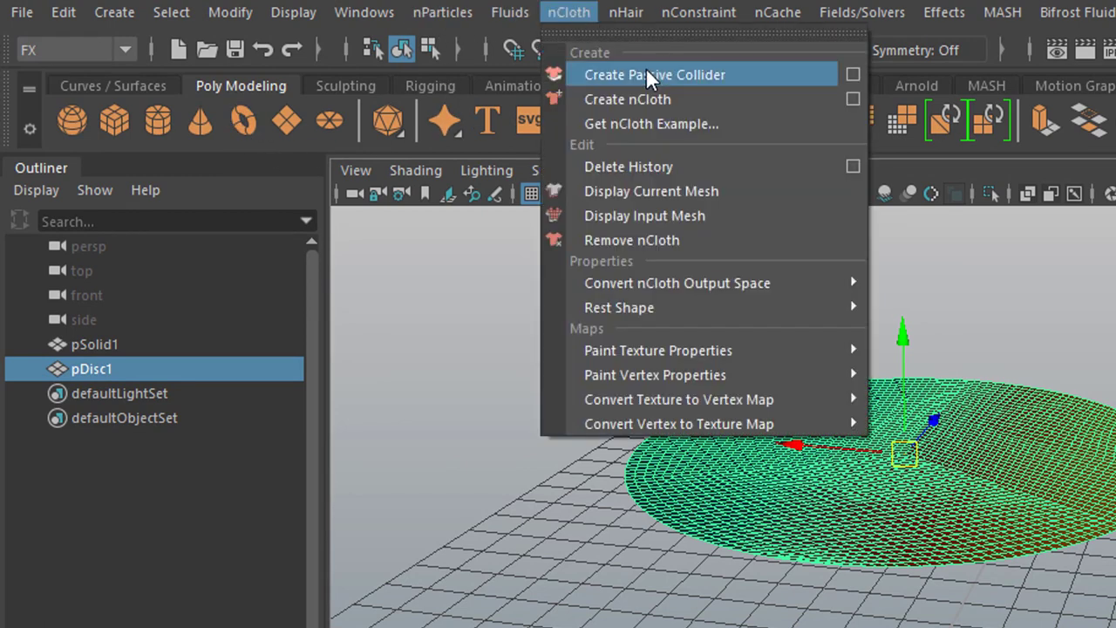
click(655, 74)
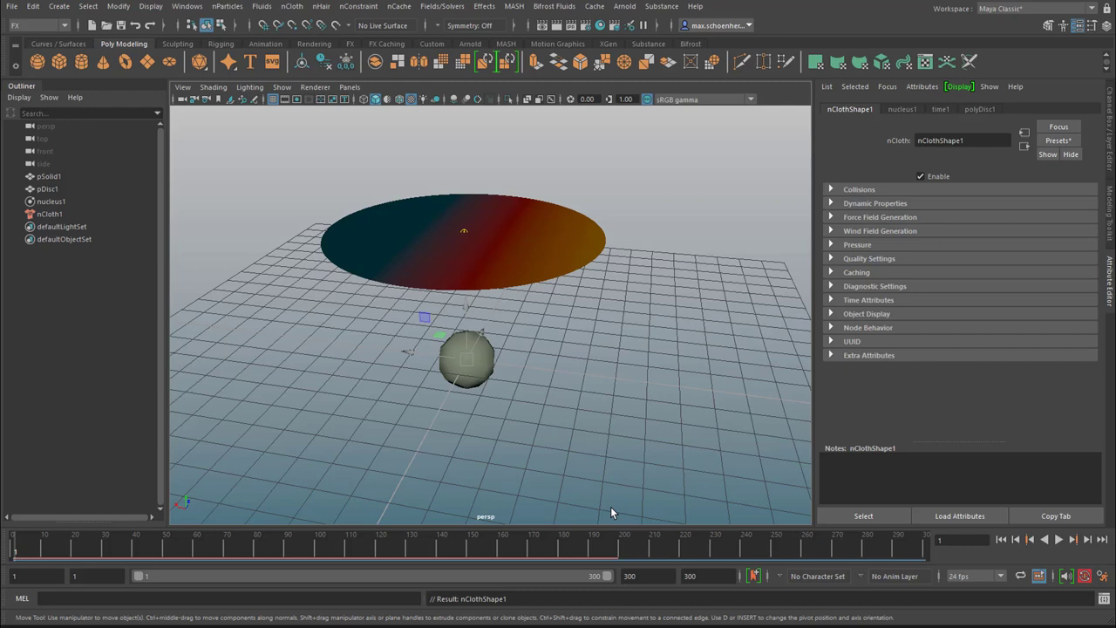
mouse_move(618, 543)
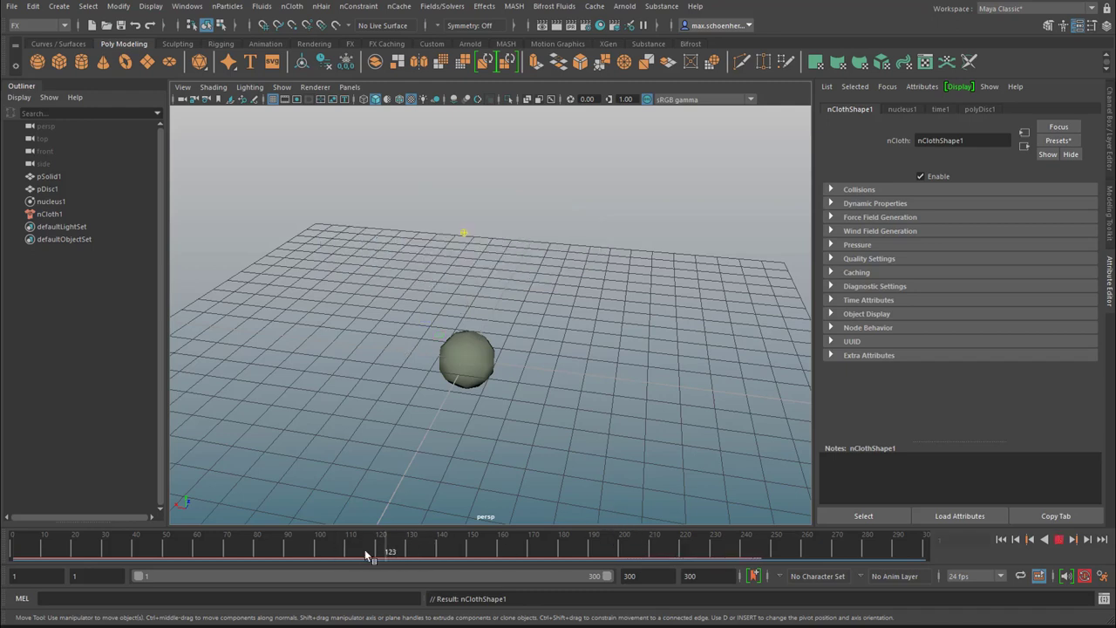
- Dolly out to follow the falling cloth disc, then rewind to frame 1
drag(381, 552, 375, 552)
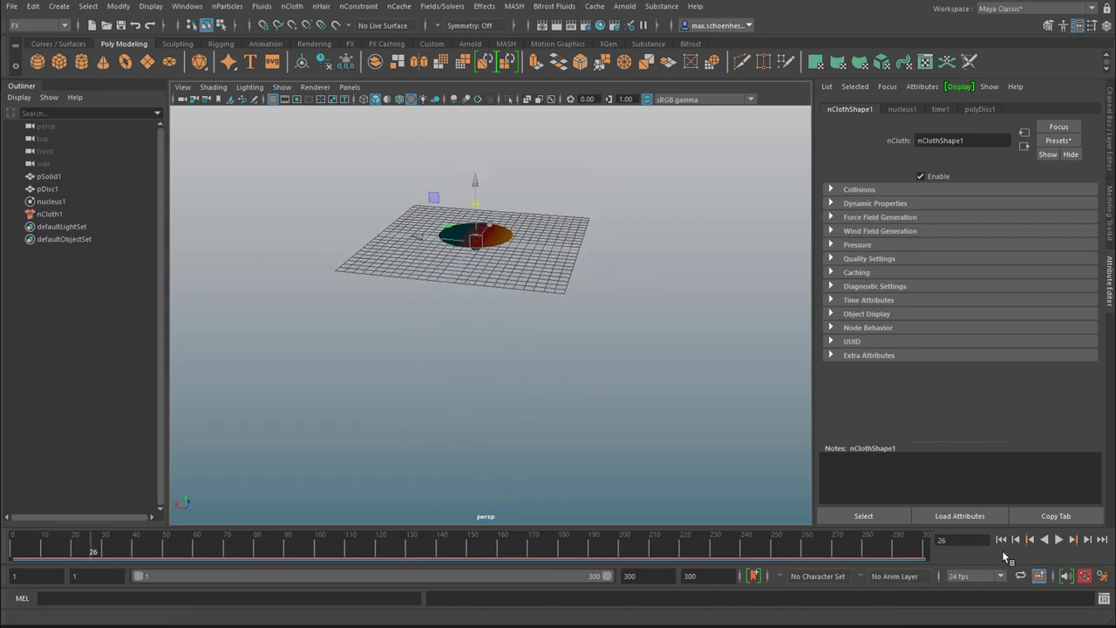
click(1001, 539)
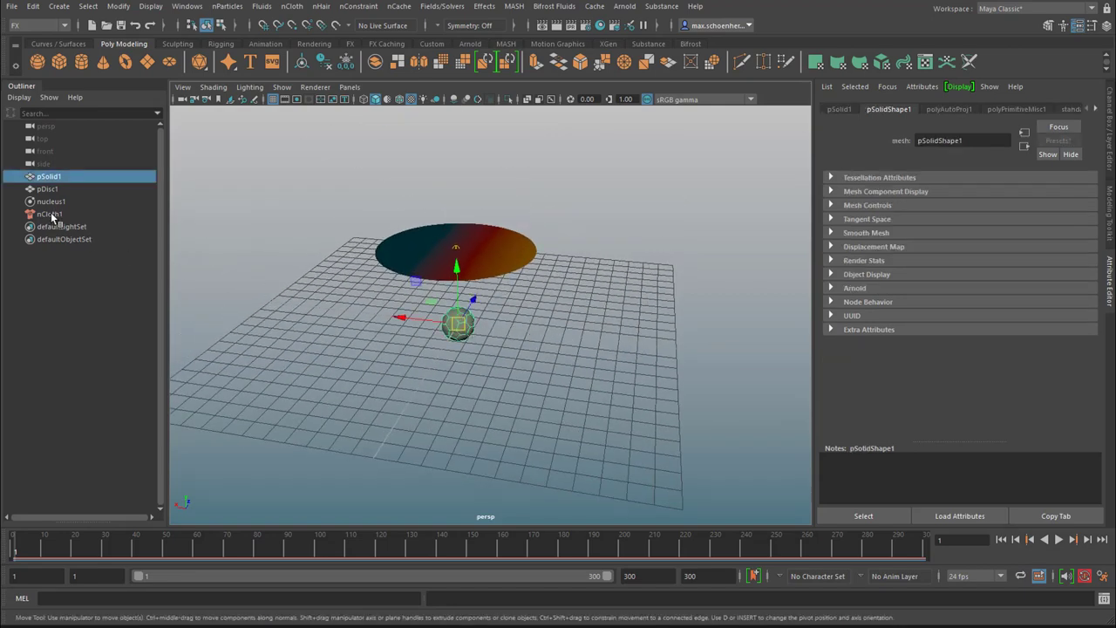
- Add nCloth1 to the selection and make sphere pSolid1 a passive collider
click(49, 213)
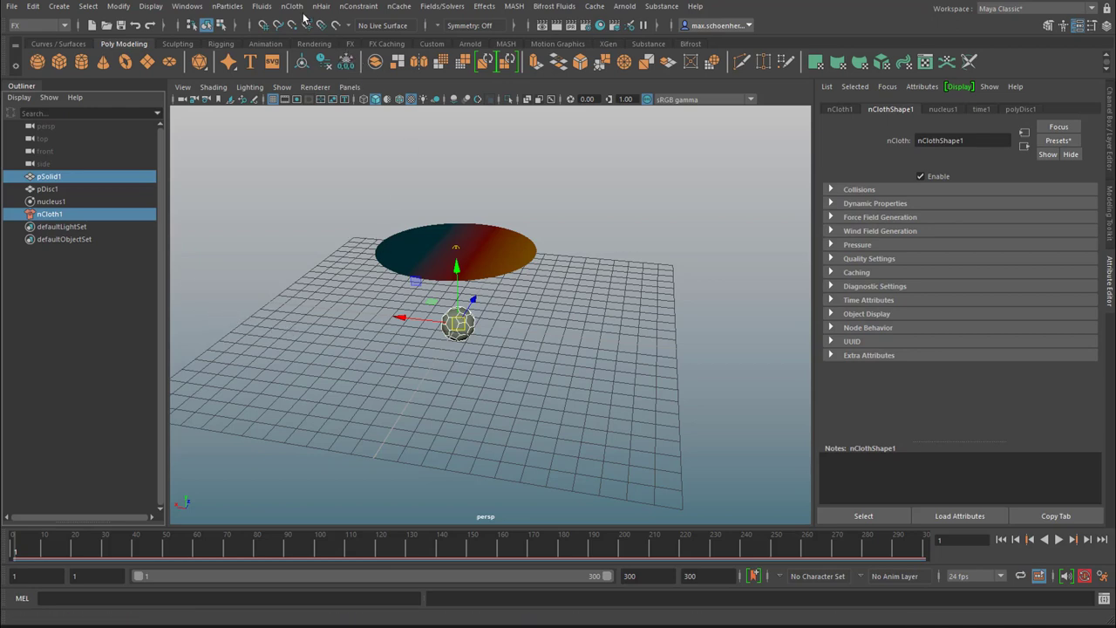
click(292, 7)
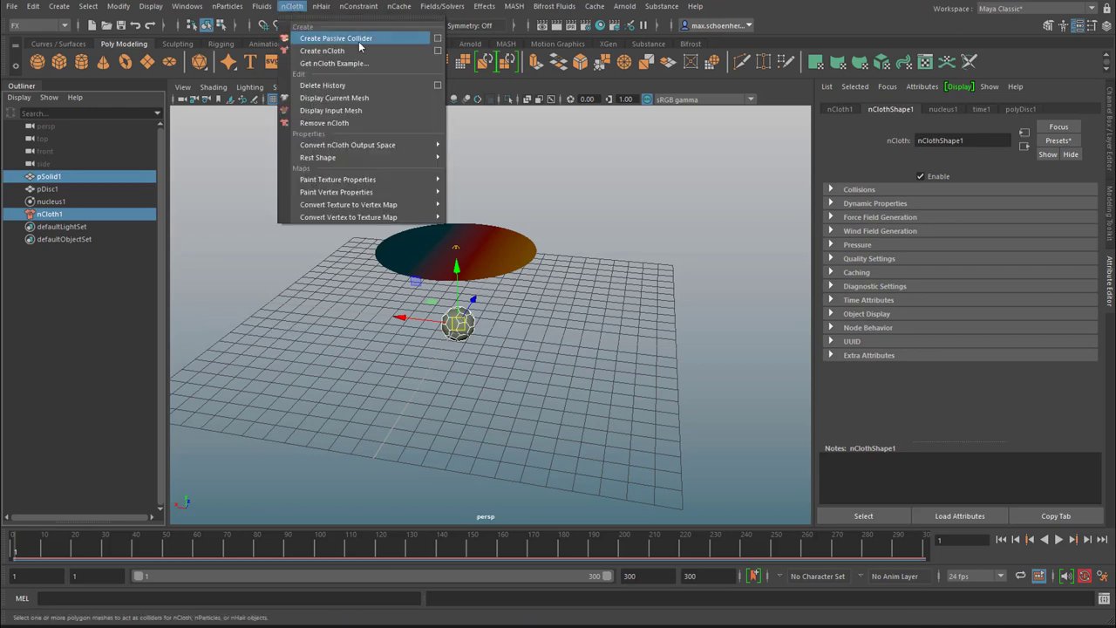
click(336, 38)
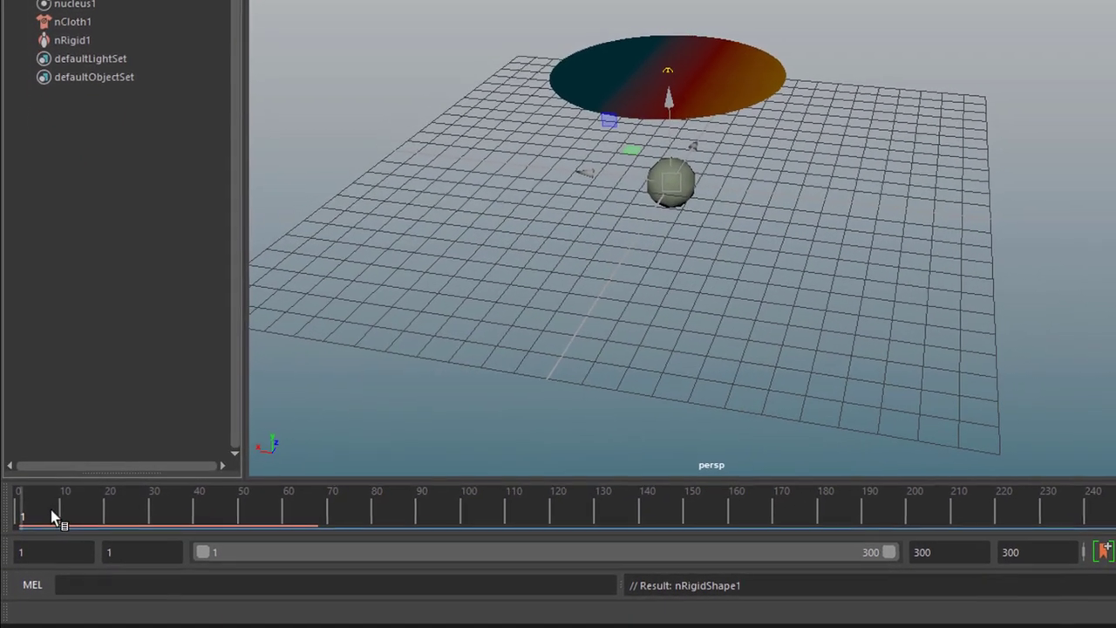
- Scrub the Time Slider to about frame 50 as the disc drapes over the sphere
drag(26, 515, 131, 514)
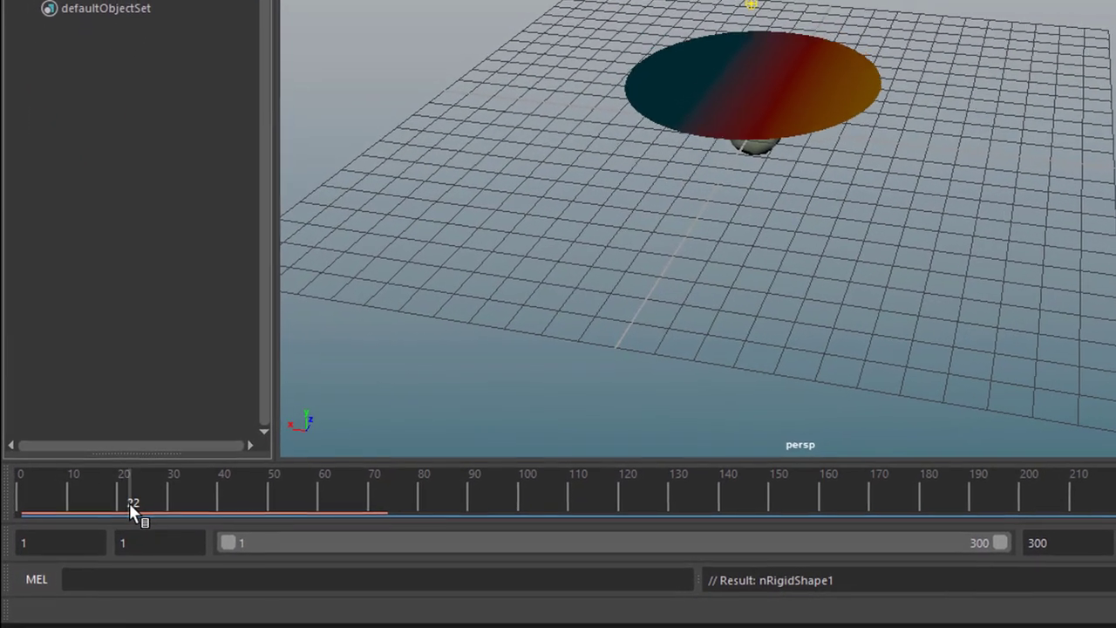
drag(132, 512, 216, 512)
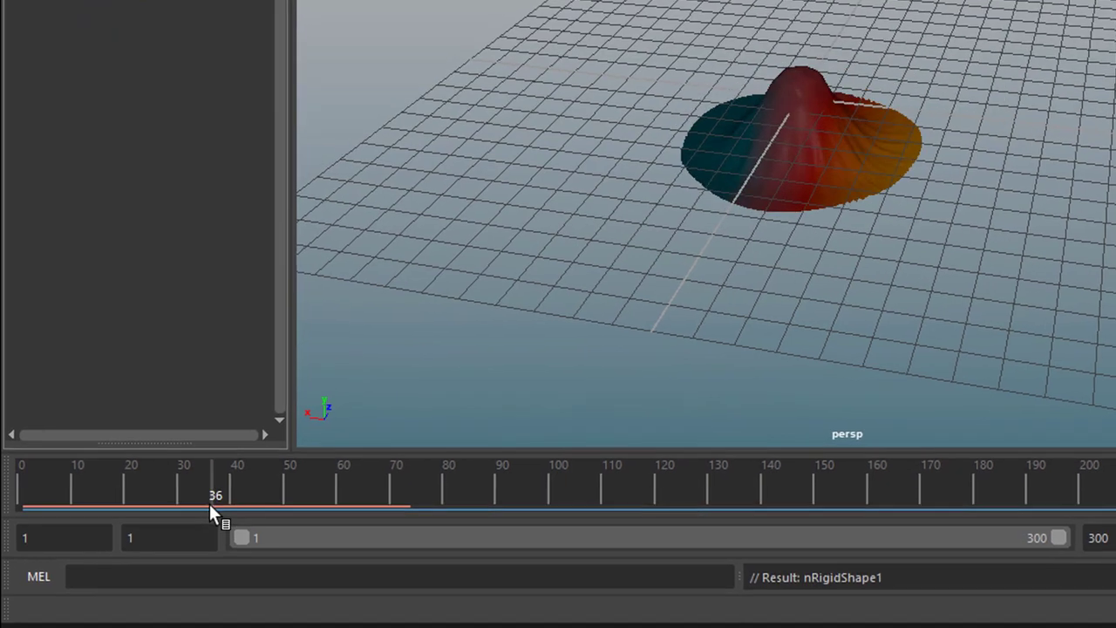
drag(214, 506, 286, 505)
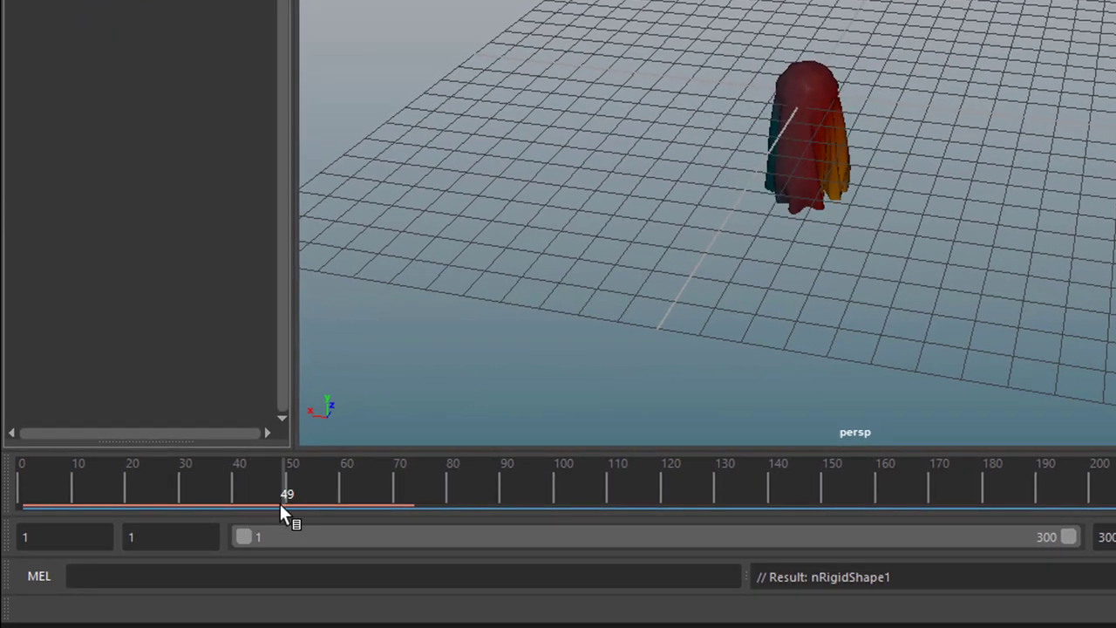
drag(287, 505, 185, 506)
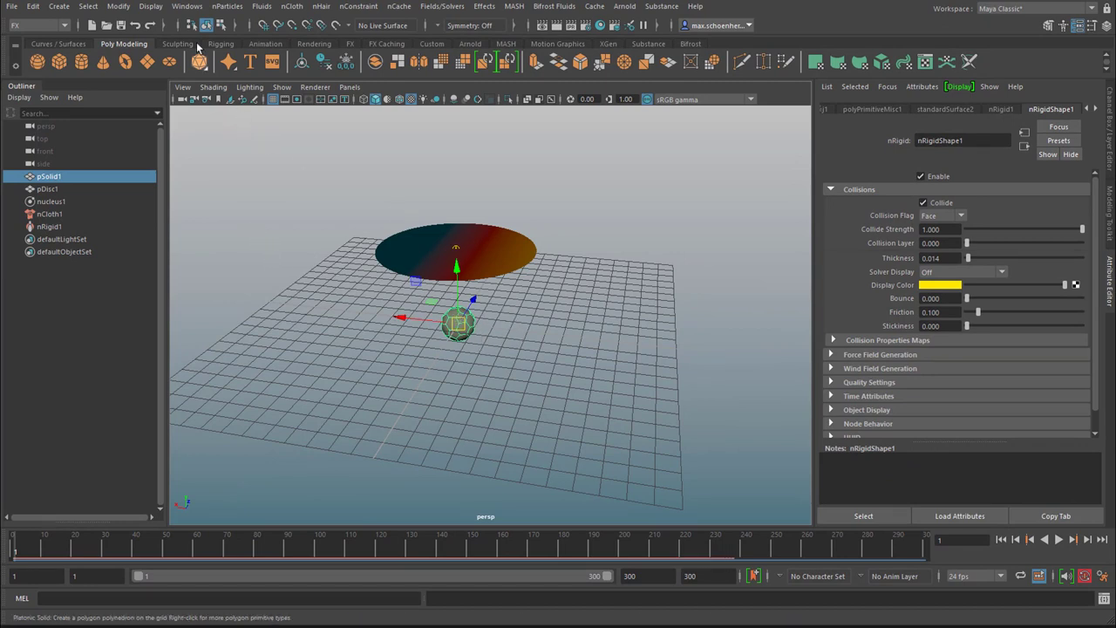
- Use nParticles > Emit from Object to make pSolid1 emit nParticles
click(227, 6)
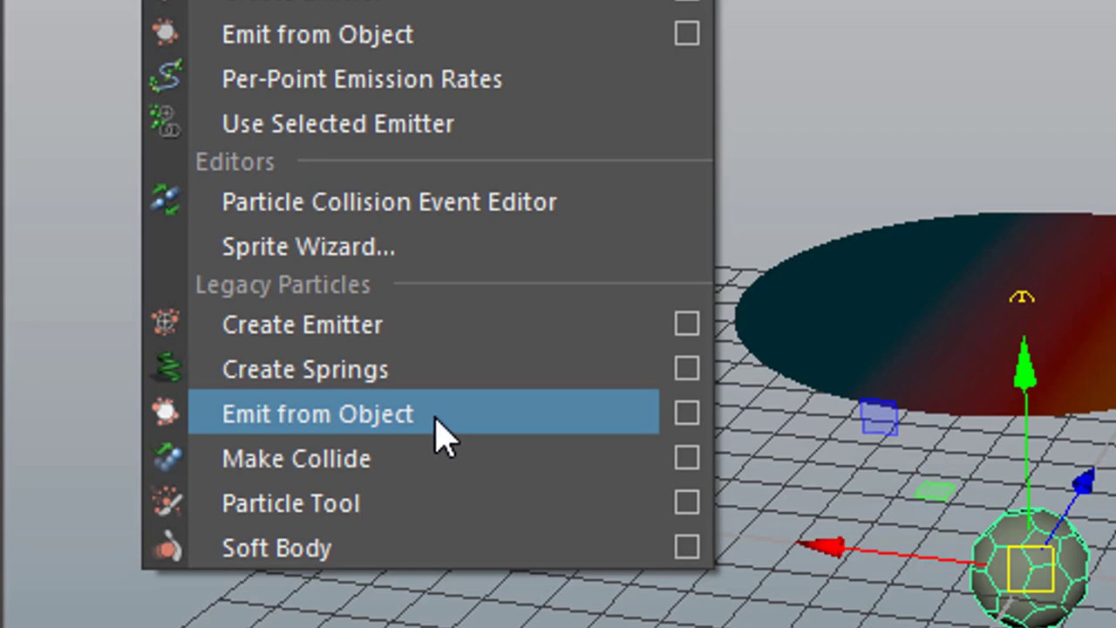
mouse_move(376, 253)
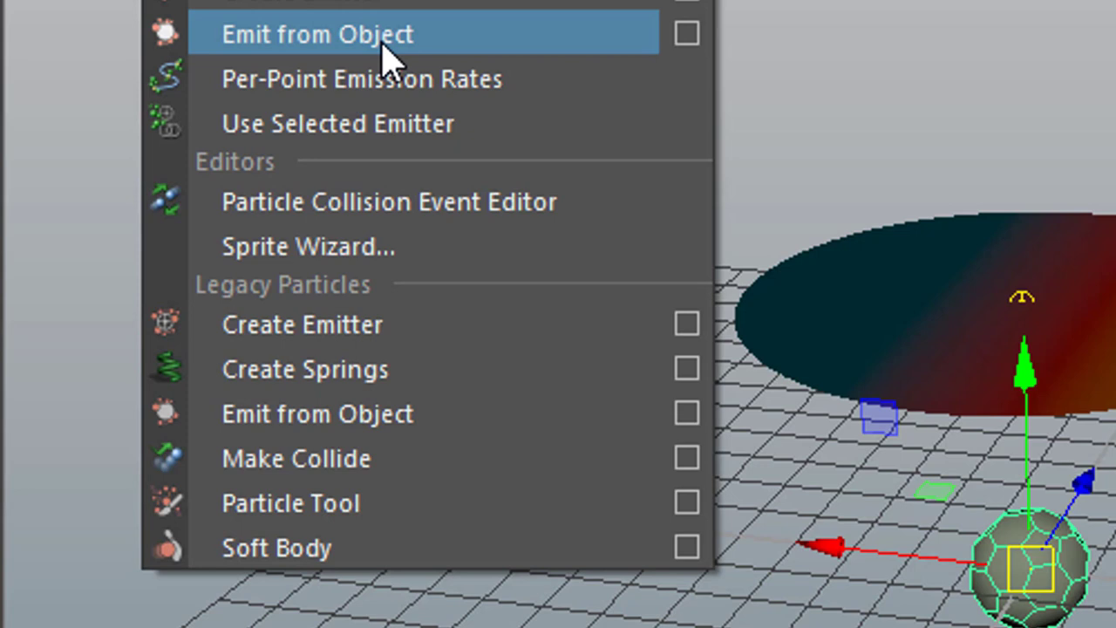
mouse_move(501, 66)
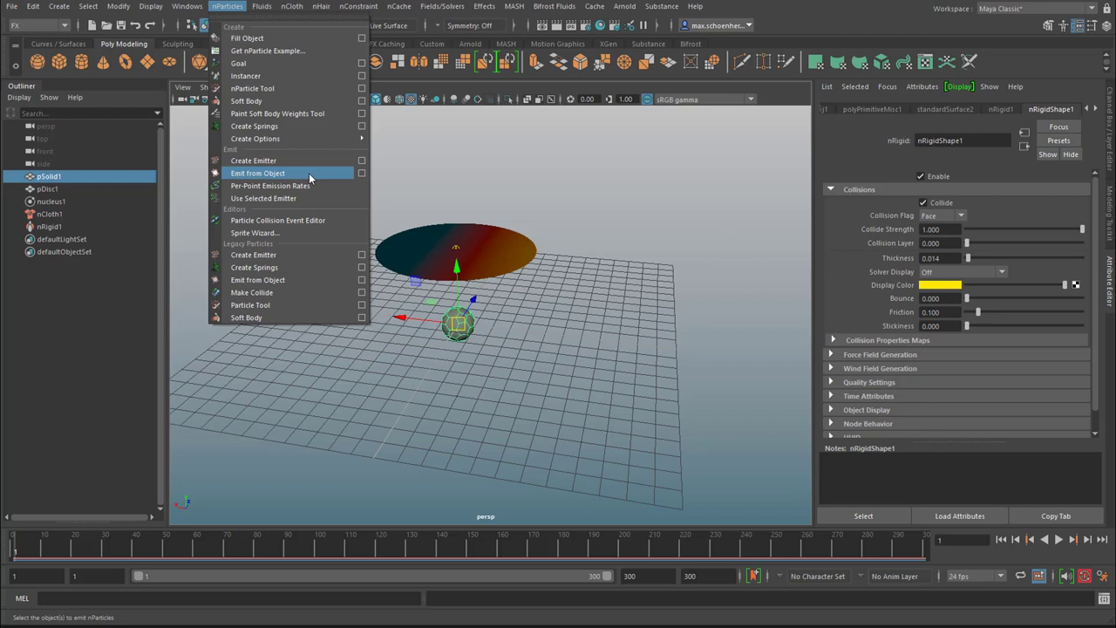
click(258, 173)
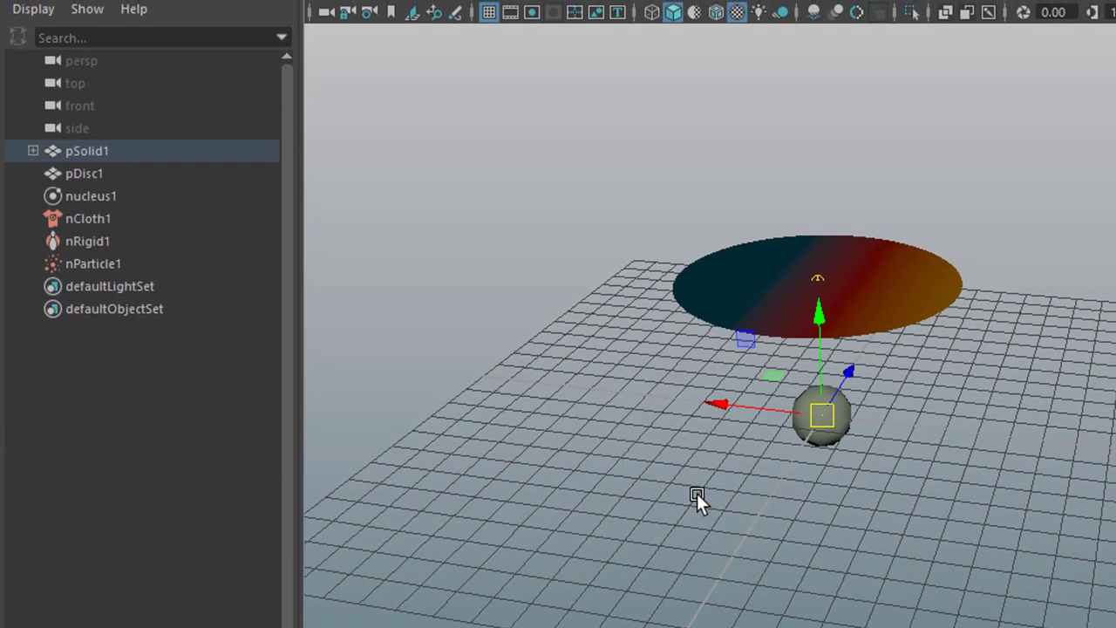
mouse_move(697, 499)
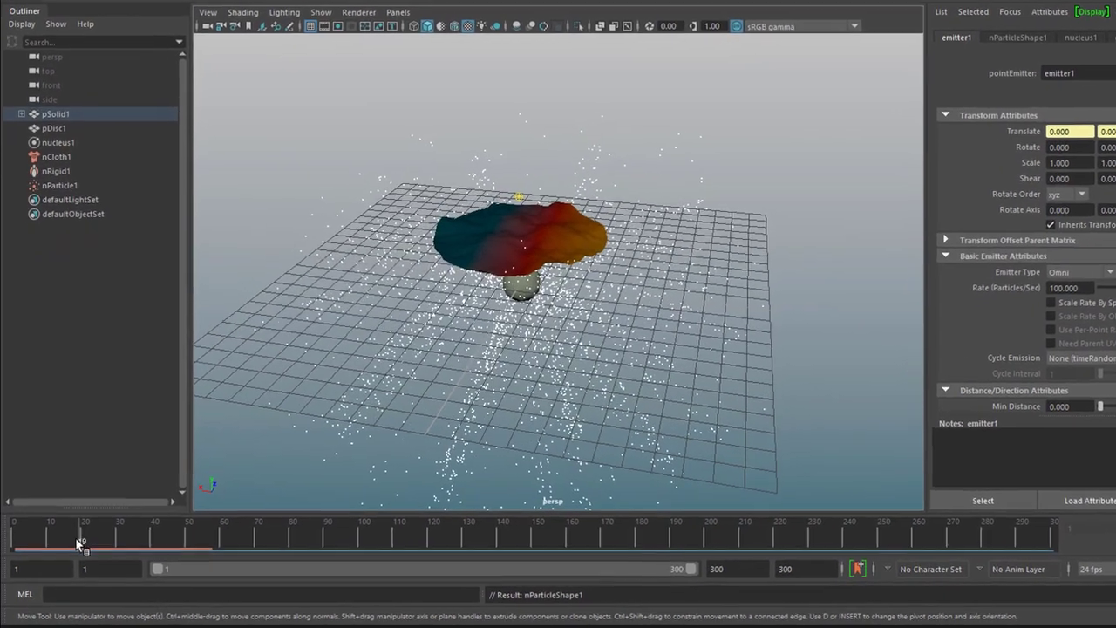
- Scrub the cached simulation forward to around frame 30 as the disc crumples
drag(82, 541, 37, 536)
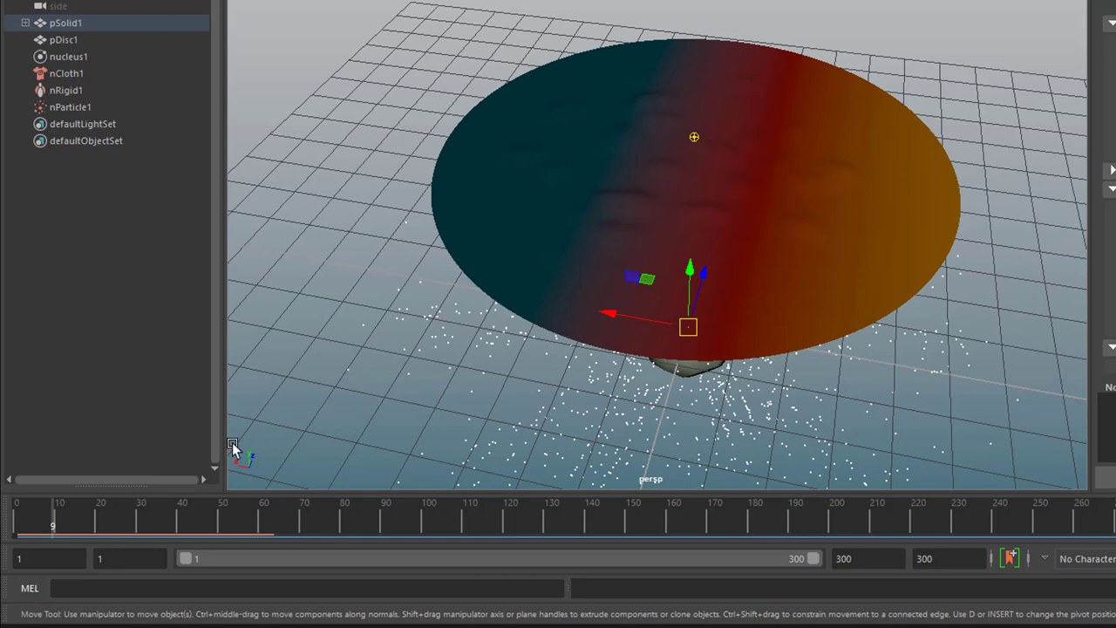
drag(52, 519, 83, 519)
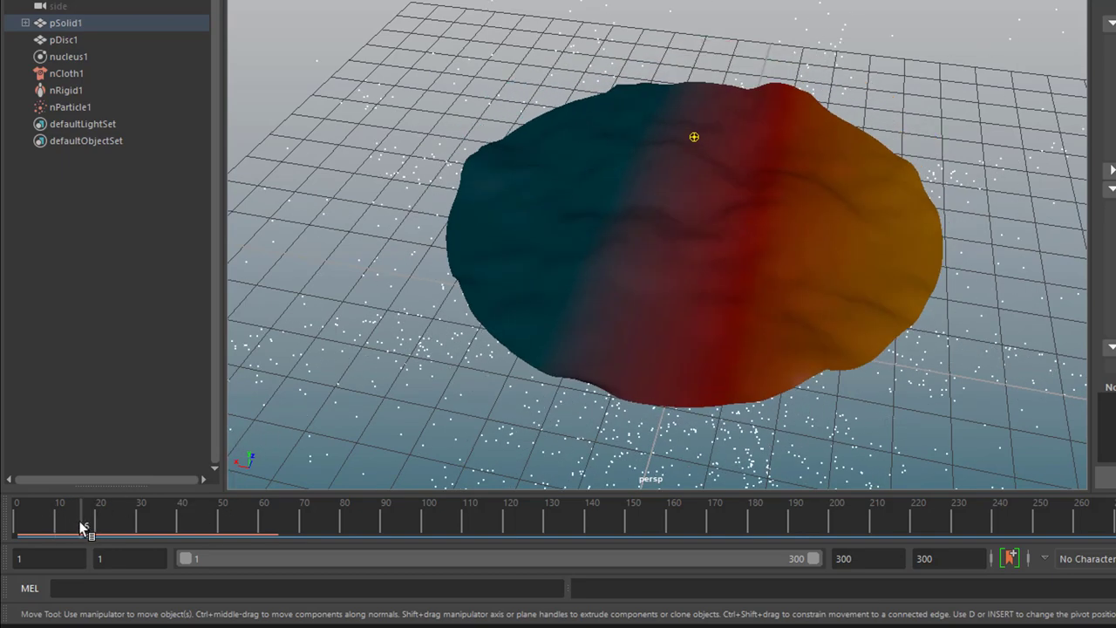
drag(83, 521, 114, 521)
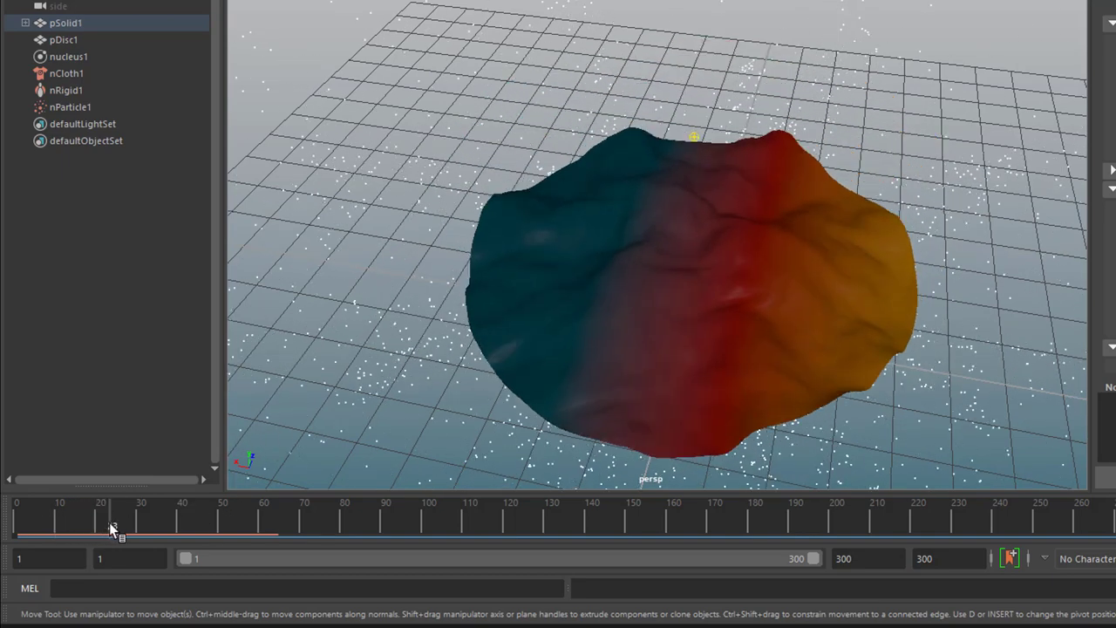
drag(113, 521, 141, 521)
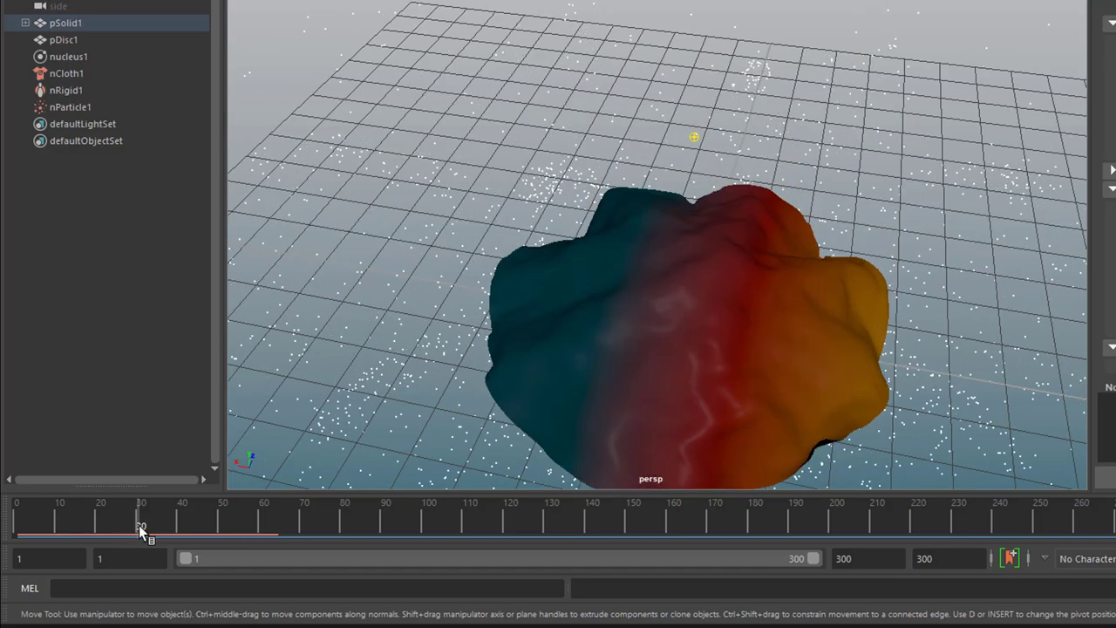
drag(139, 521, 153, 521)
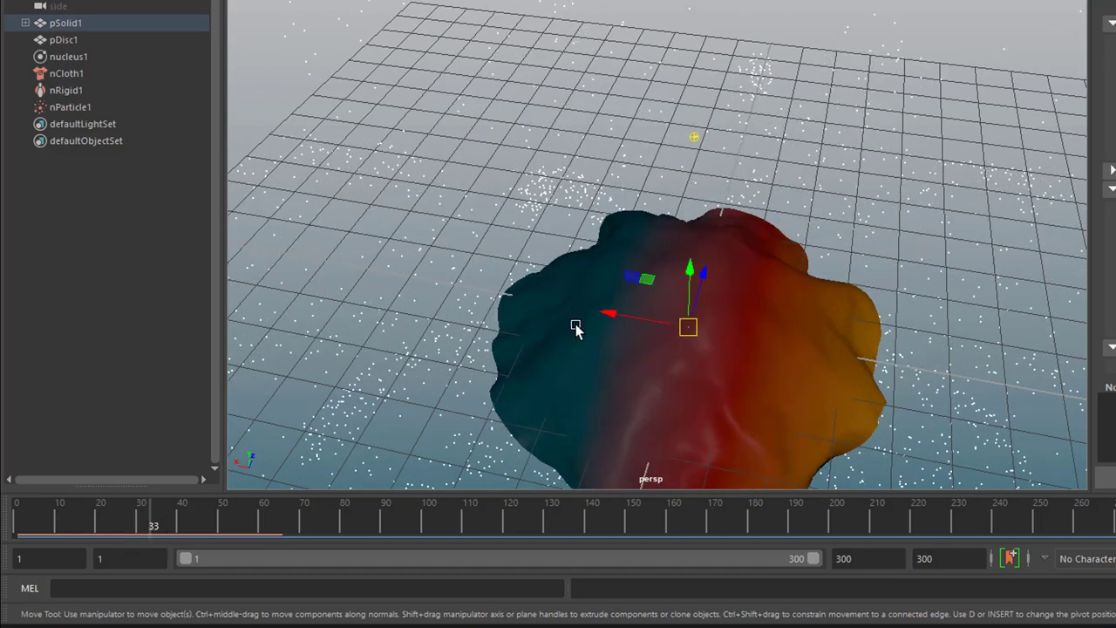
- Reframe the view and scrub between frames 26 and 50 to review the draped cloth
drag(576, 323, 706, 183)
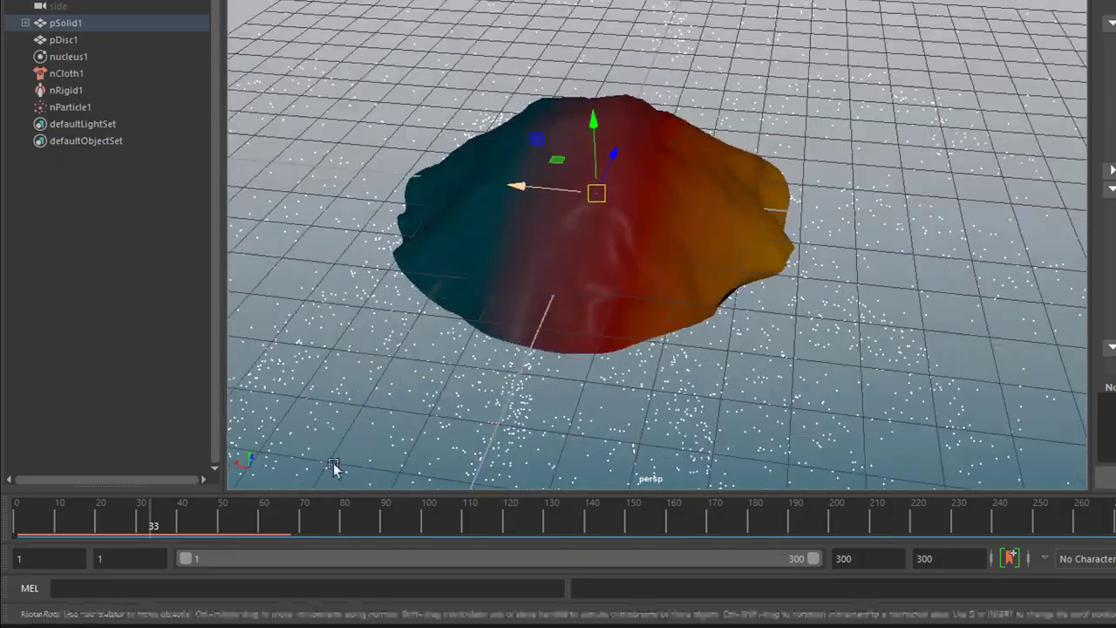
drag(154, 523, 199, 524)
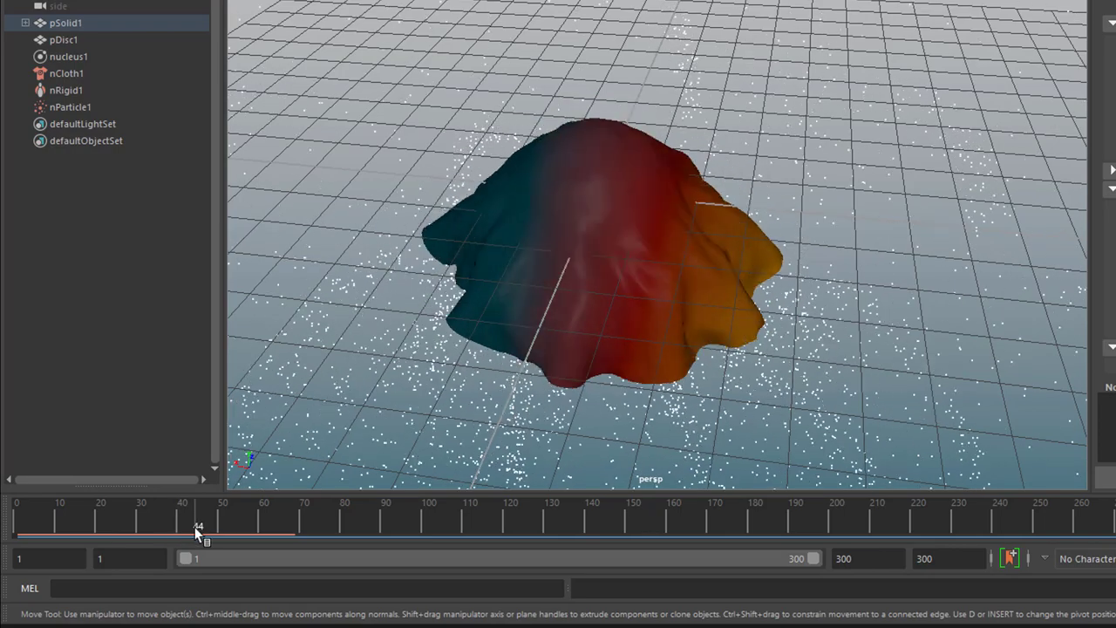
drag(198, 533, 223, 534)
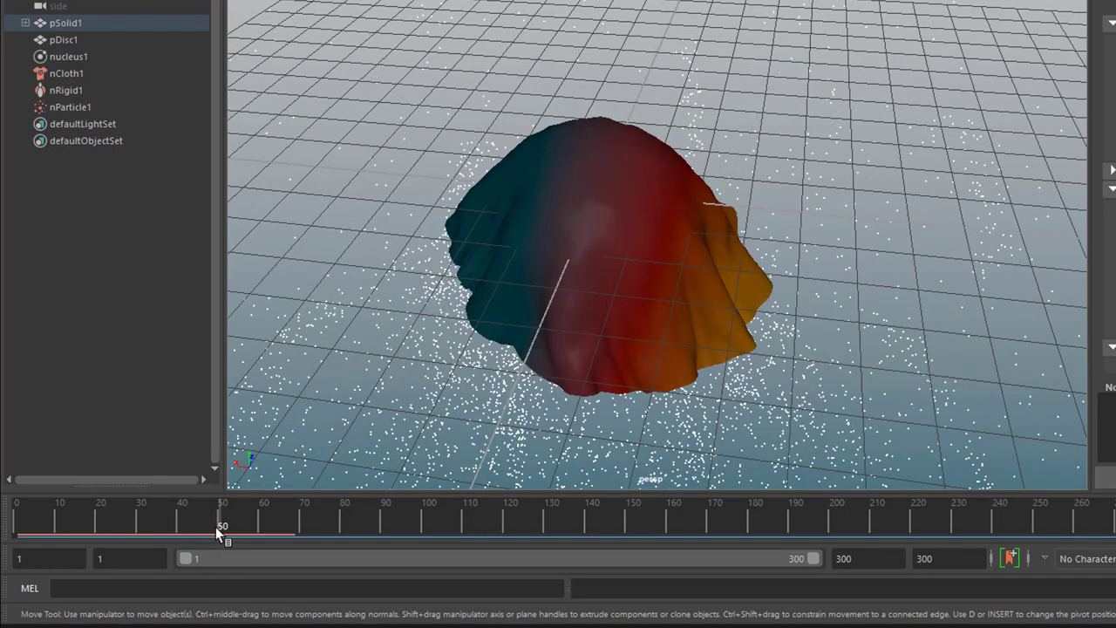
drag(223, 532, 125, 533)
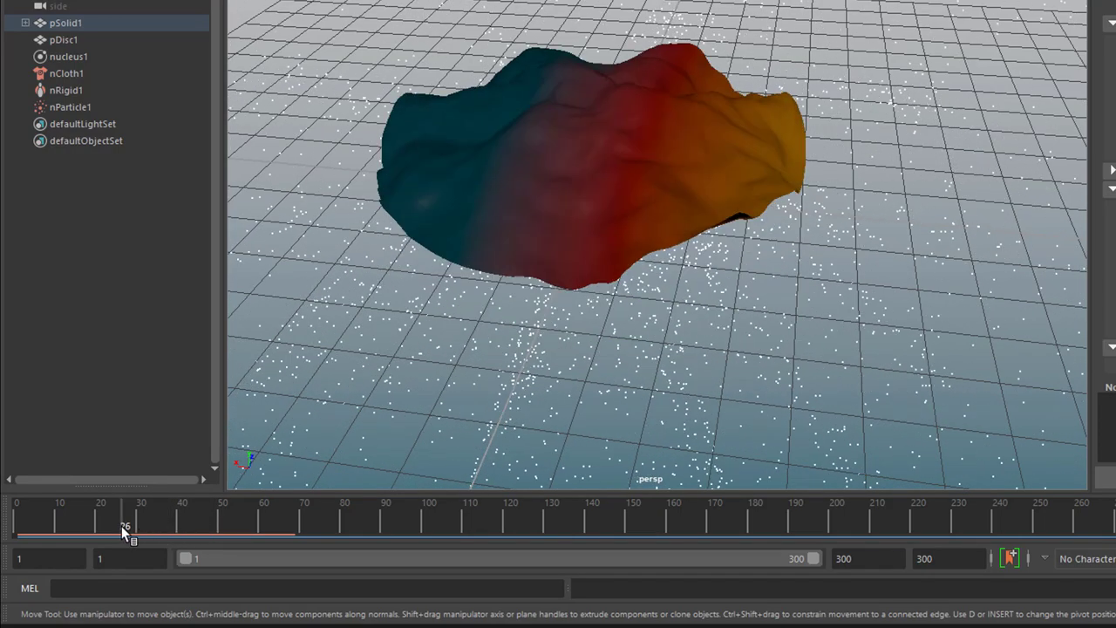
drag(127, 523, 214, 524)
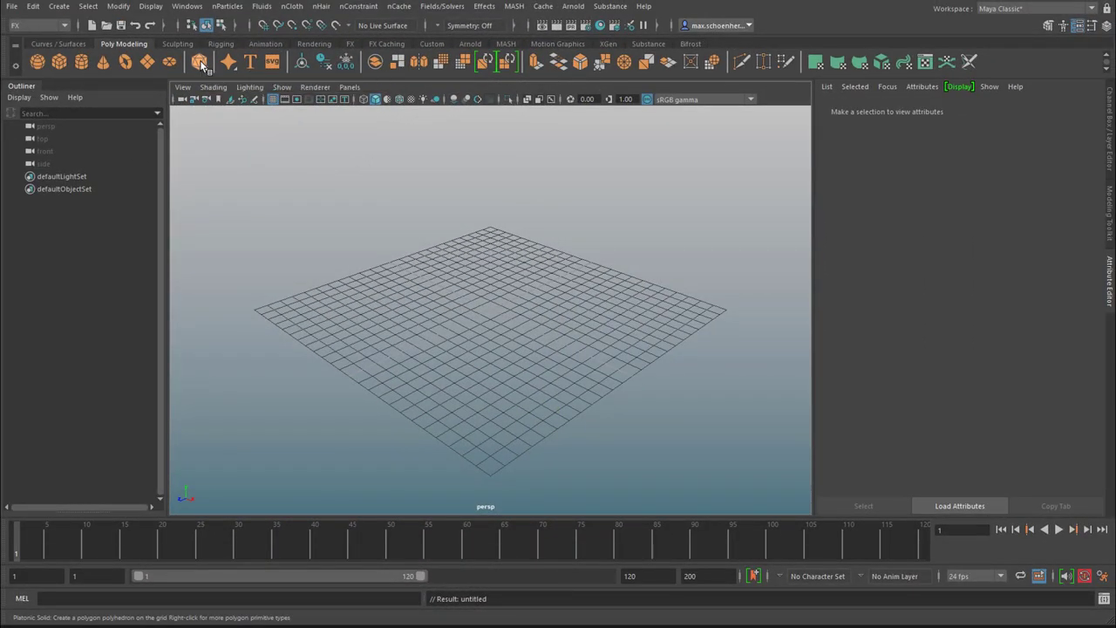
- Create a platonic solid from the shelf and show its polyPlatonic1 construction settings
click(199, 61)
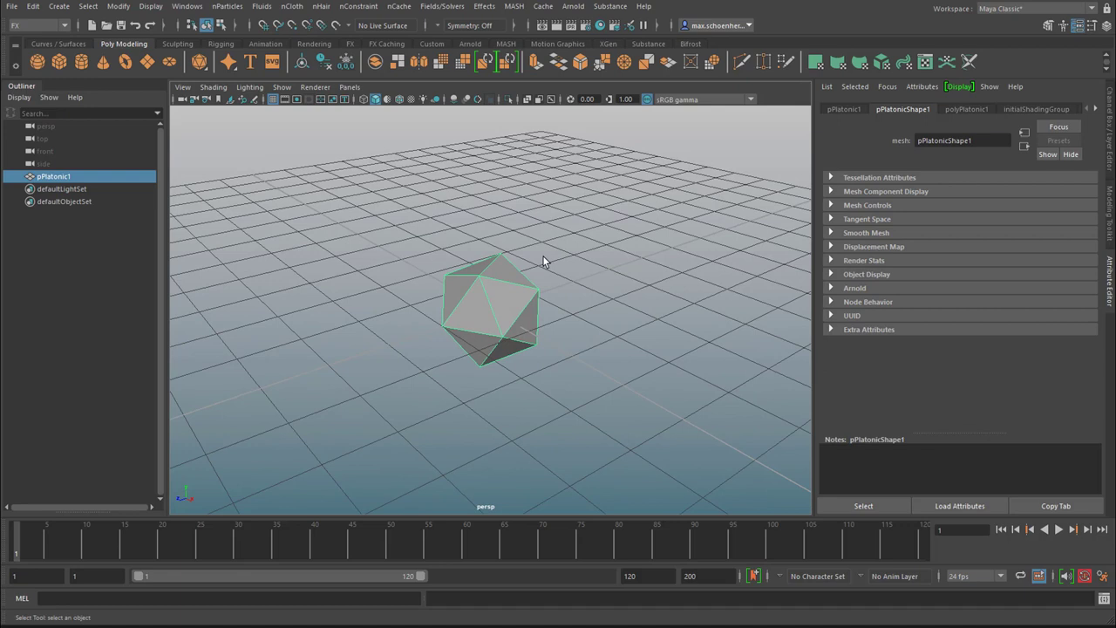
click(966, 108)
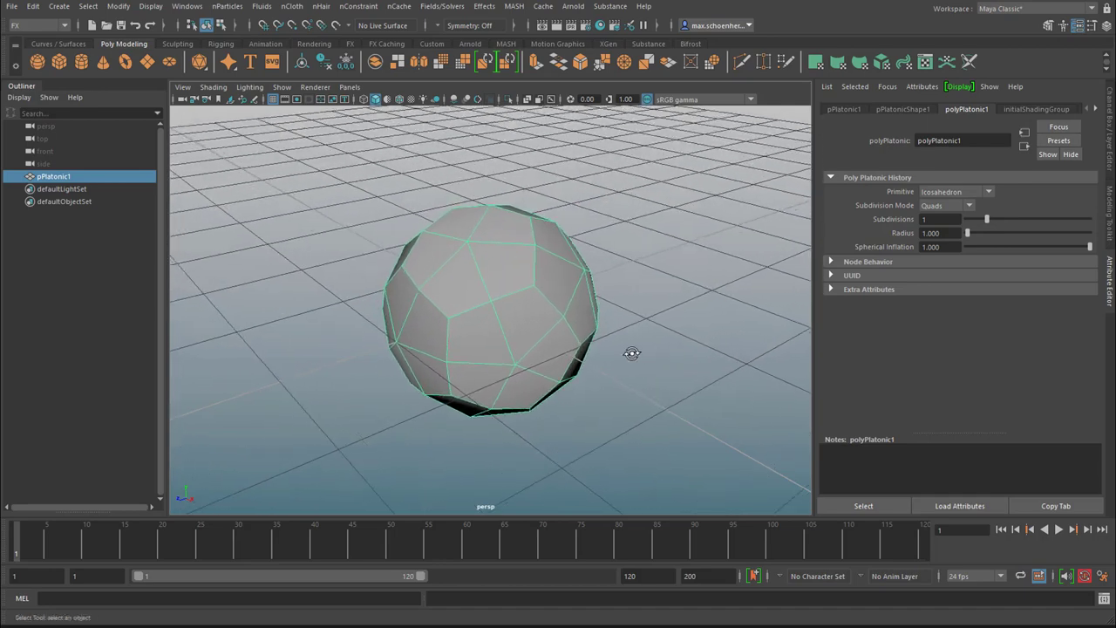
drag(632, 354, 558, 319)
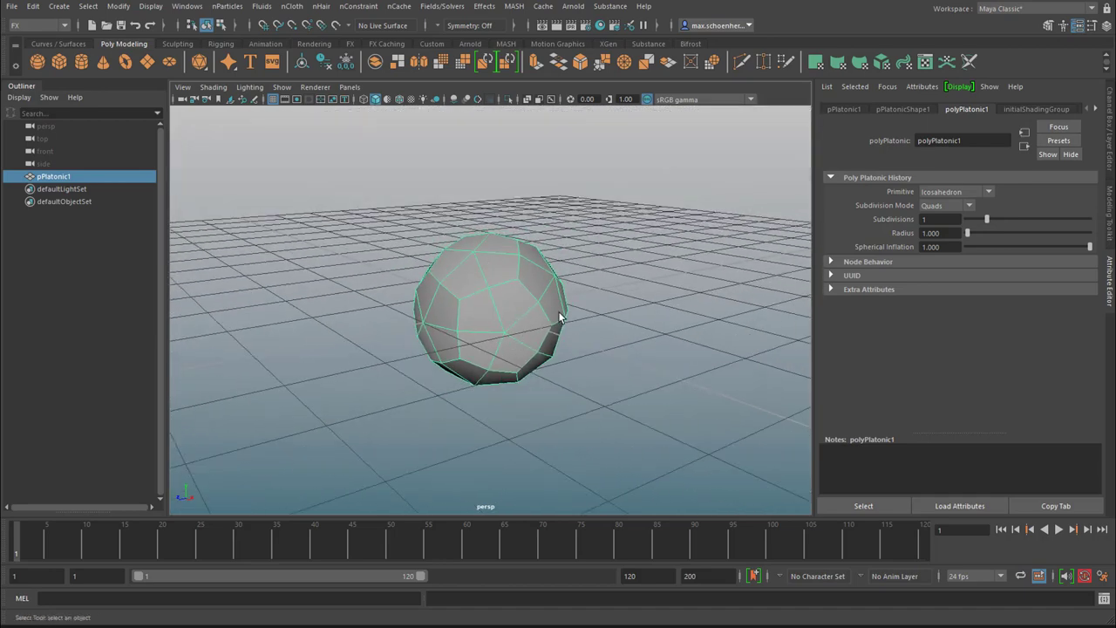
mouse_move(321, 6)
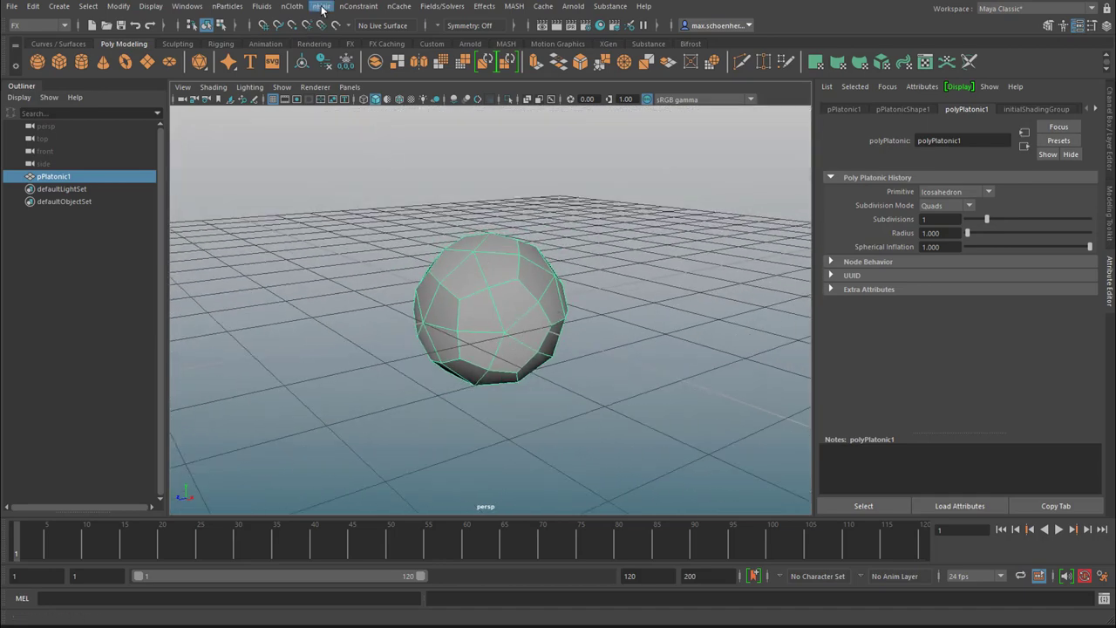
click(321, 6)
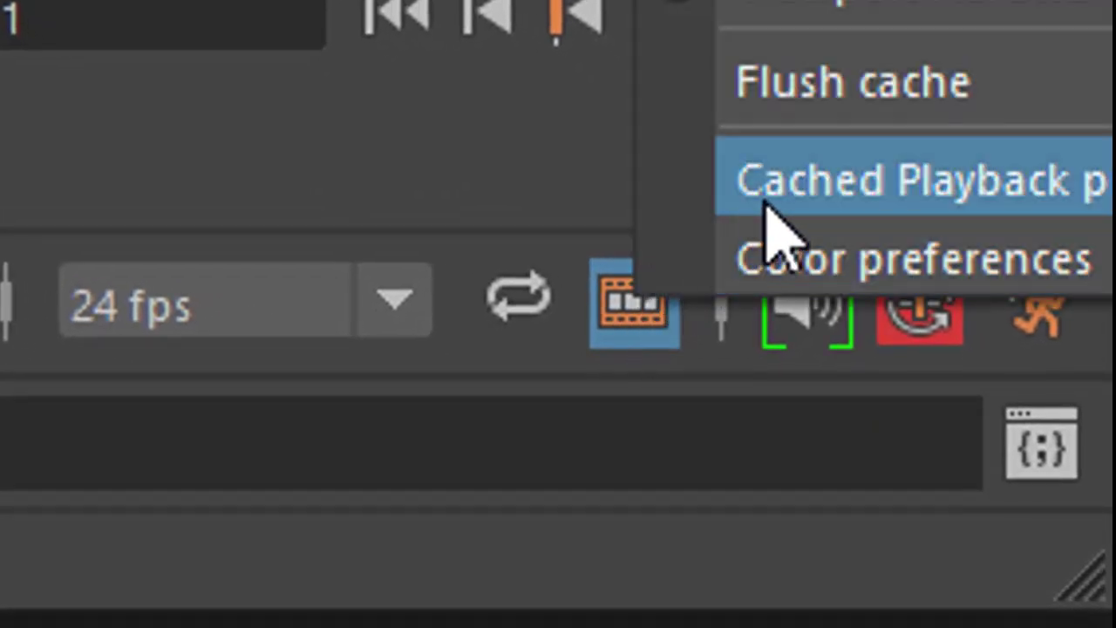
mouse_move(785, 235)
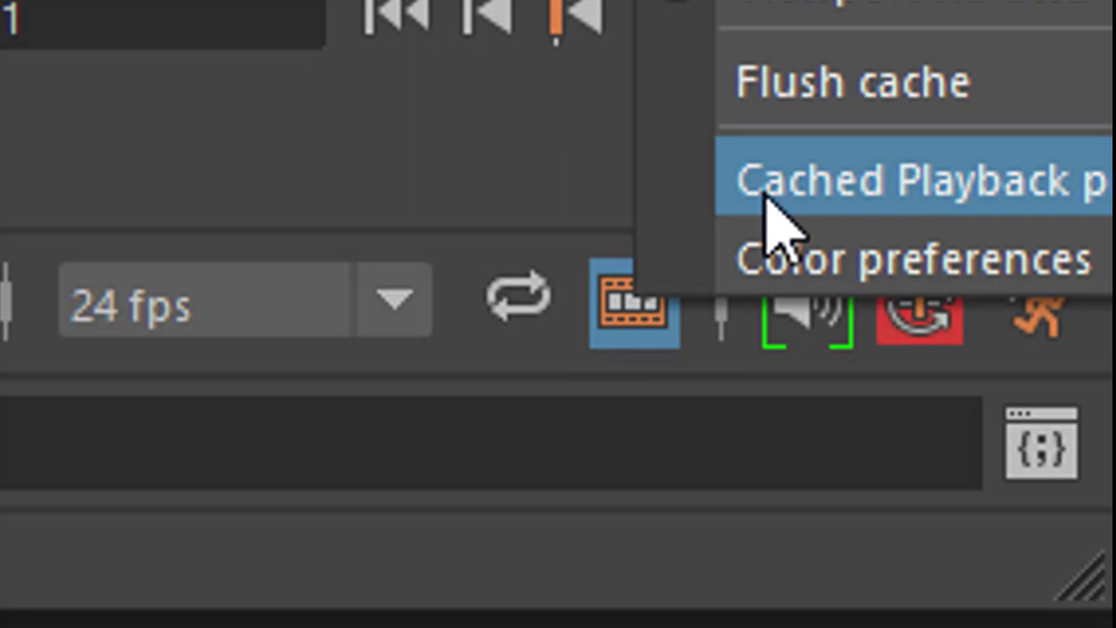
- Review the Cached Playback preferences, including the dynamics caching setting
click(872, 179)
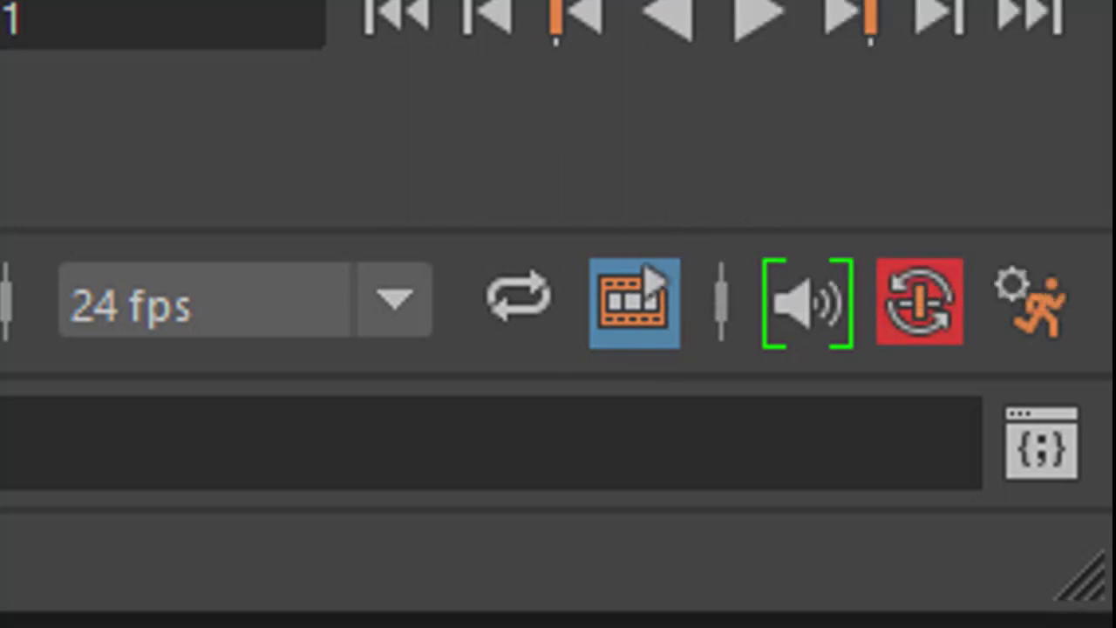
click(1011, 284)
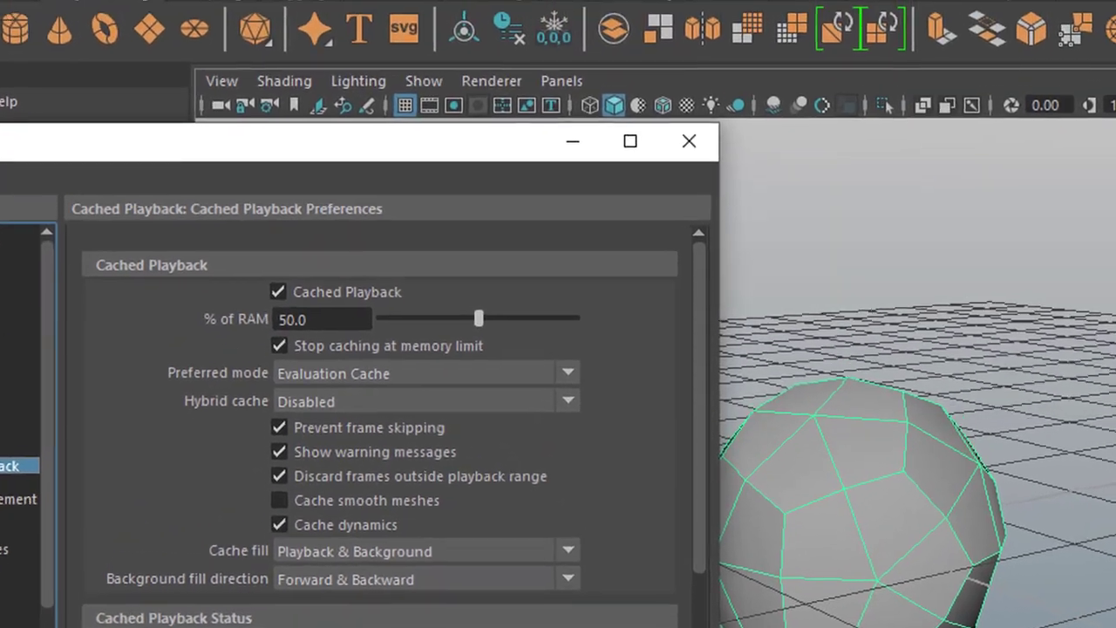
click(689, 140)
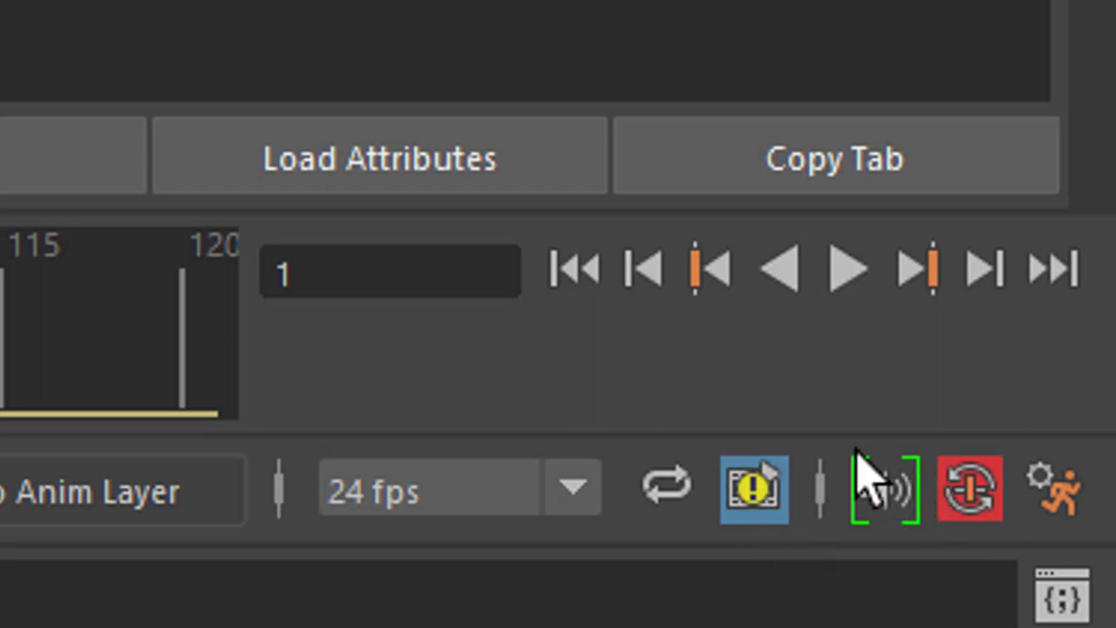
mouse_move(1081, 602)
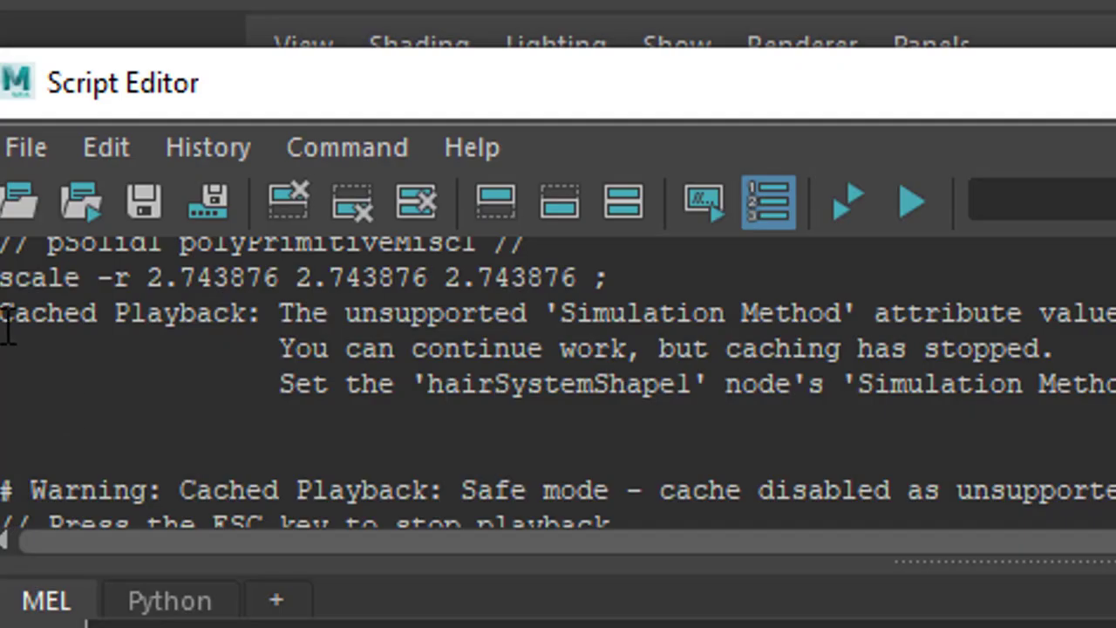
mouse_move(443, 449)
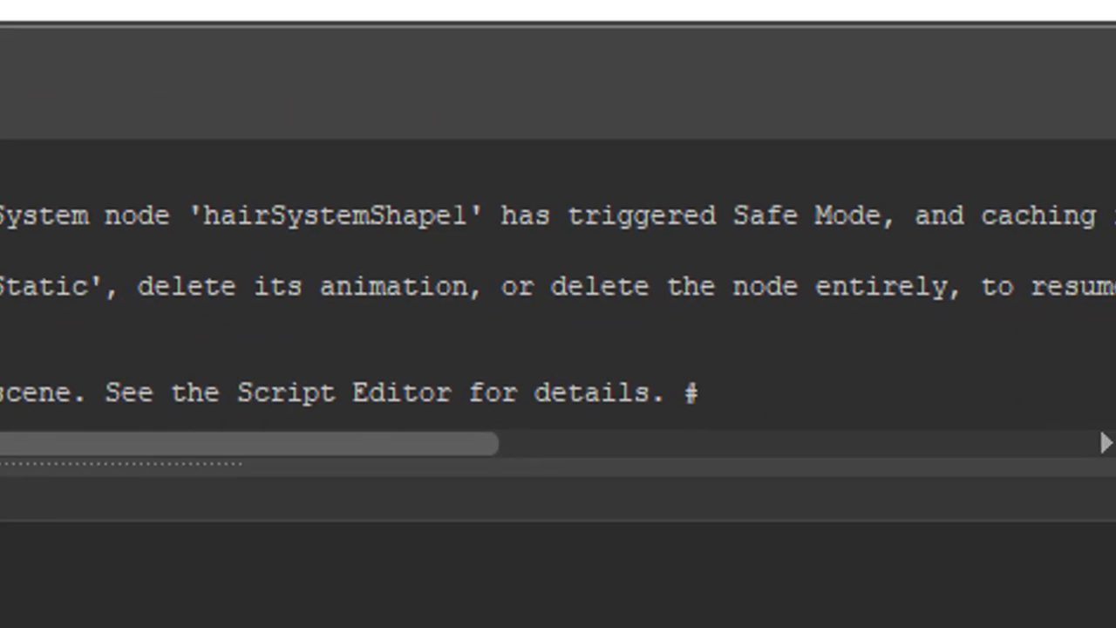
- Scroll through the hairSystemShape1 safe-mode warning, then close the Script Editor
scroll(right, 3)
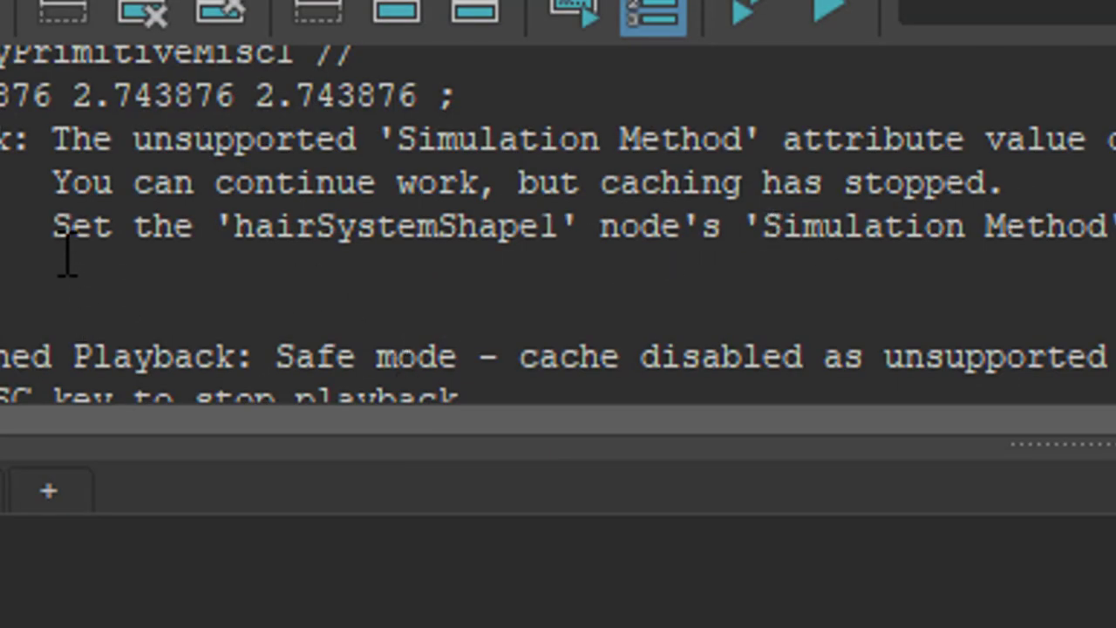
mouse_move(628, 266)
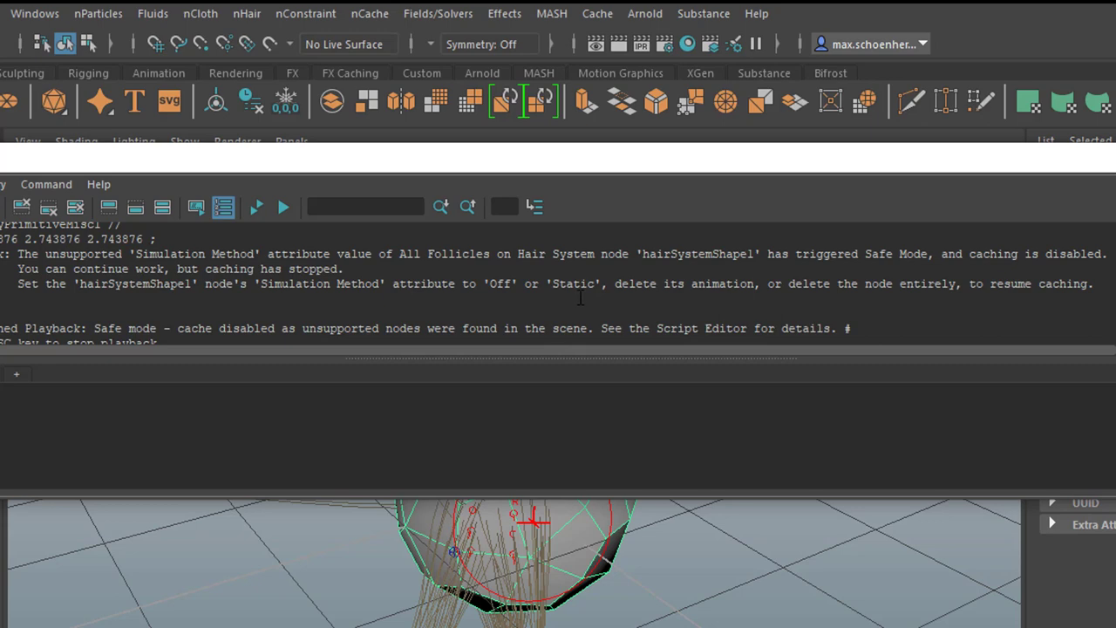
mouse_move(634, 303)
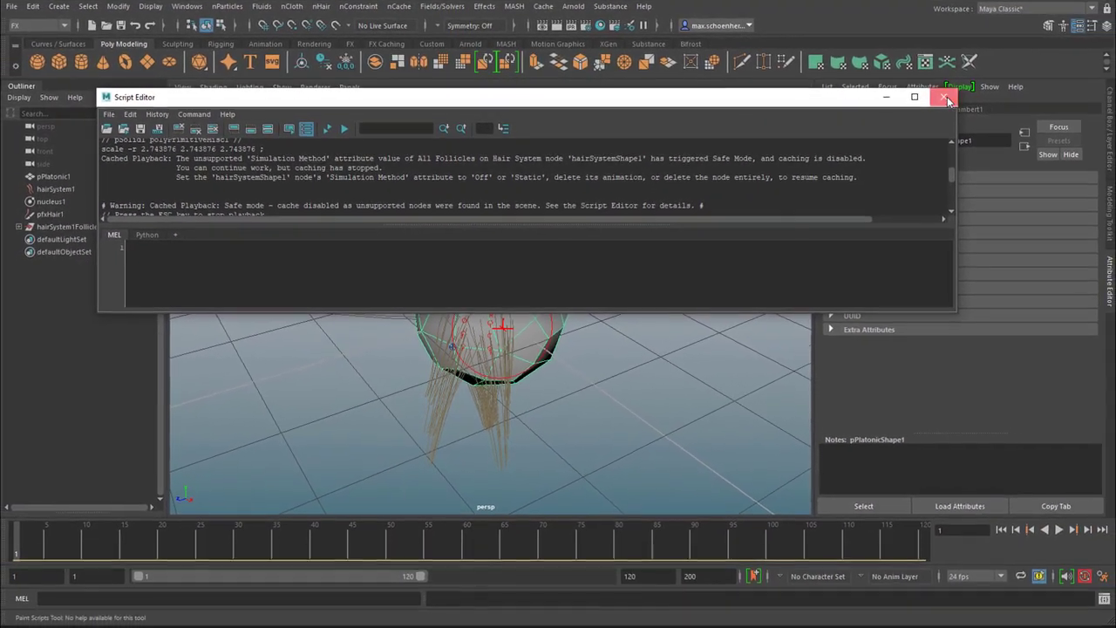
click(948, 96)
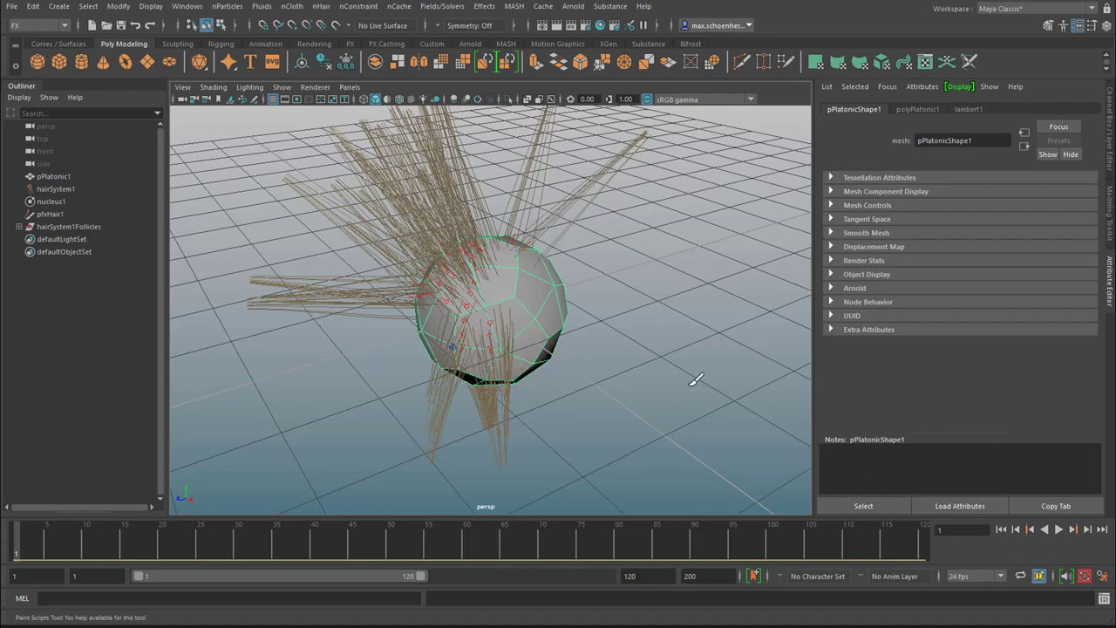
- Play the hair simulation forward, stop it, and jump to another frame
click(1058, 529)
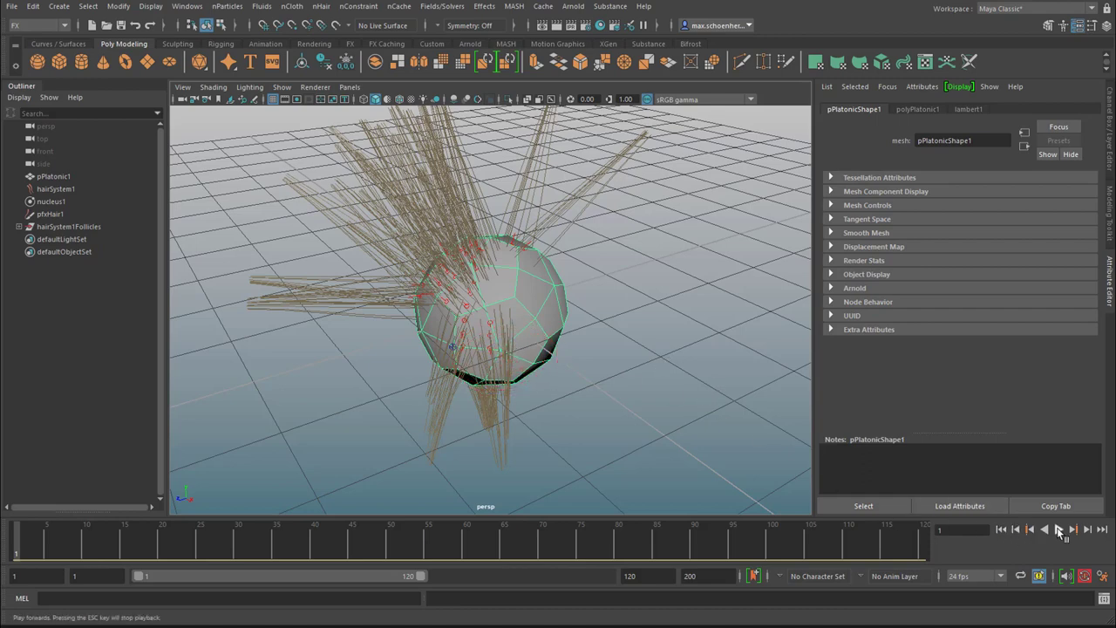
click(1058, 530)
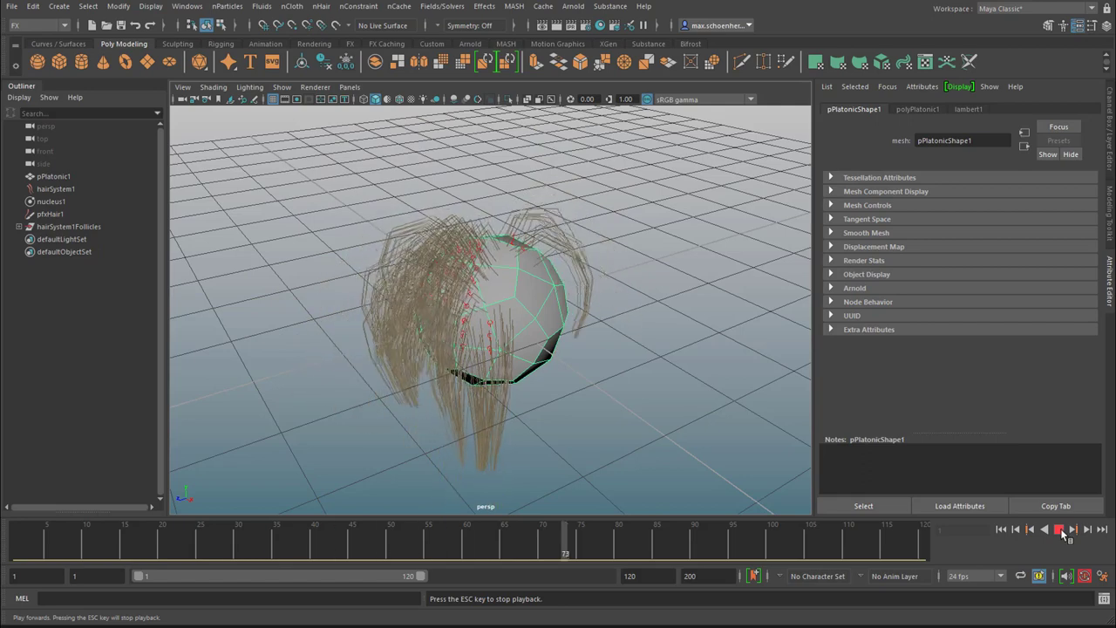
click(1059, 530)
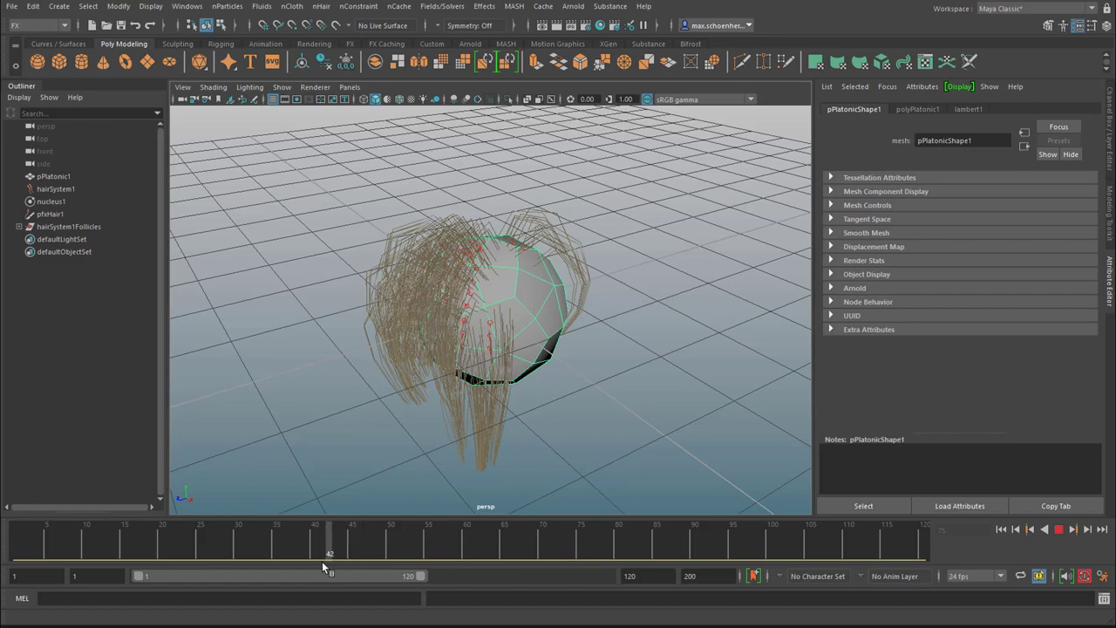
click(1044, 530)
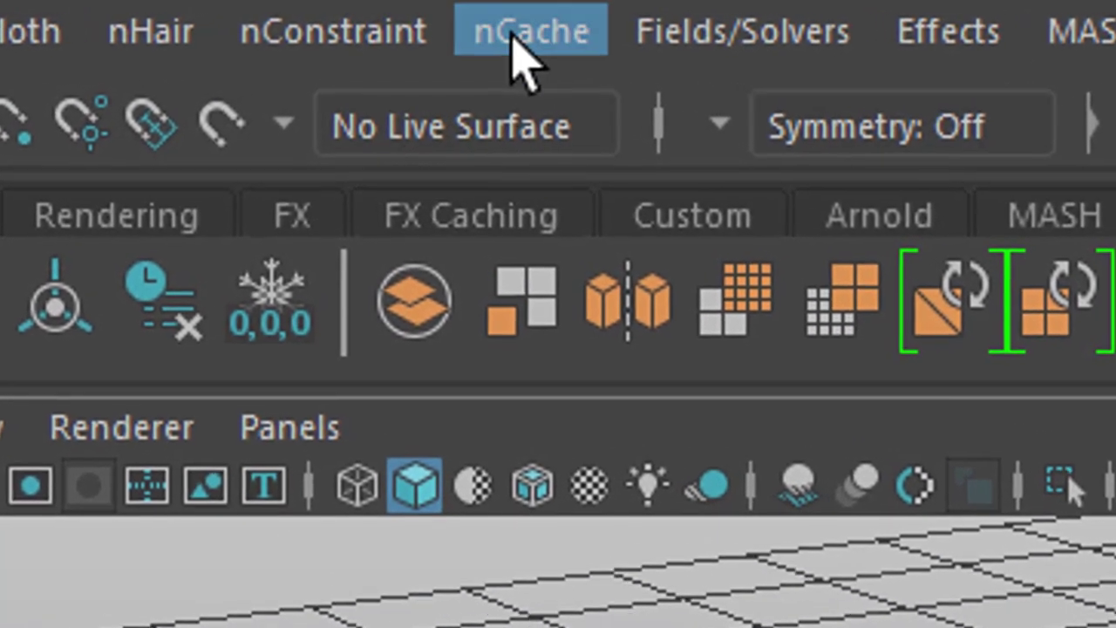
- Open the nCache menu to see the simulation caching commands
click(530, 30)
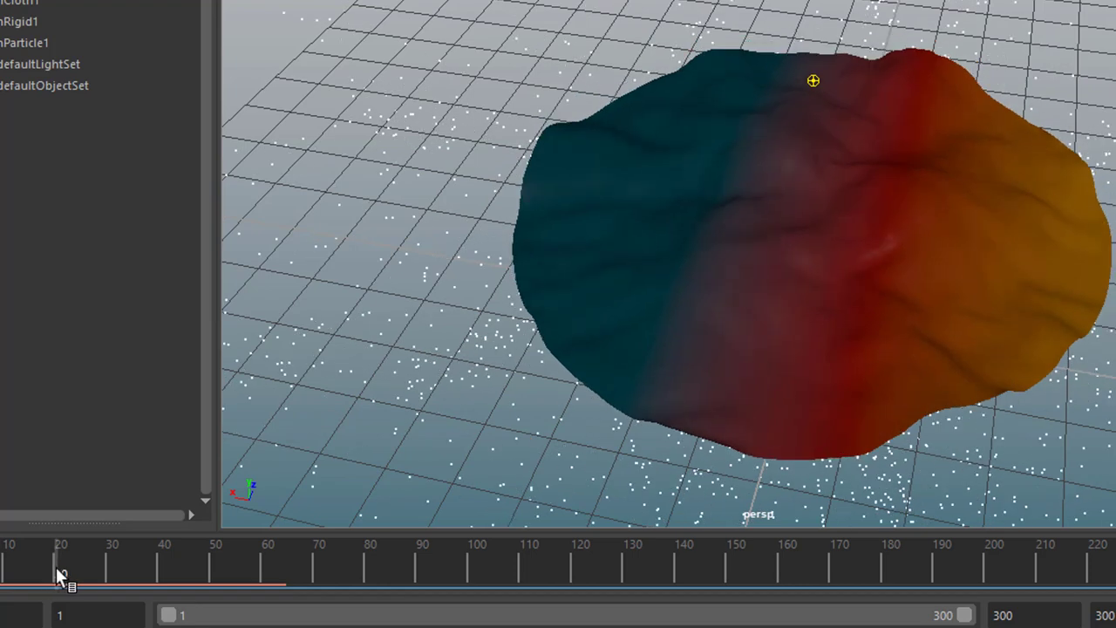
- Scrub the cached cloth disc simulation from frame 20 through 26 to frame 33
drag(63, 573, 94, 576)
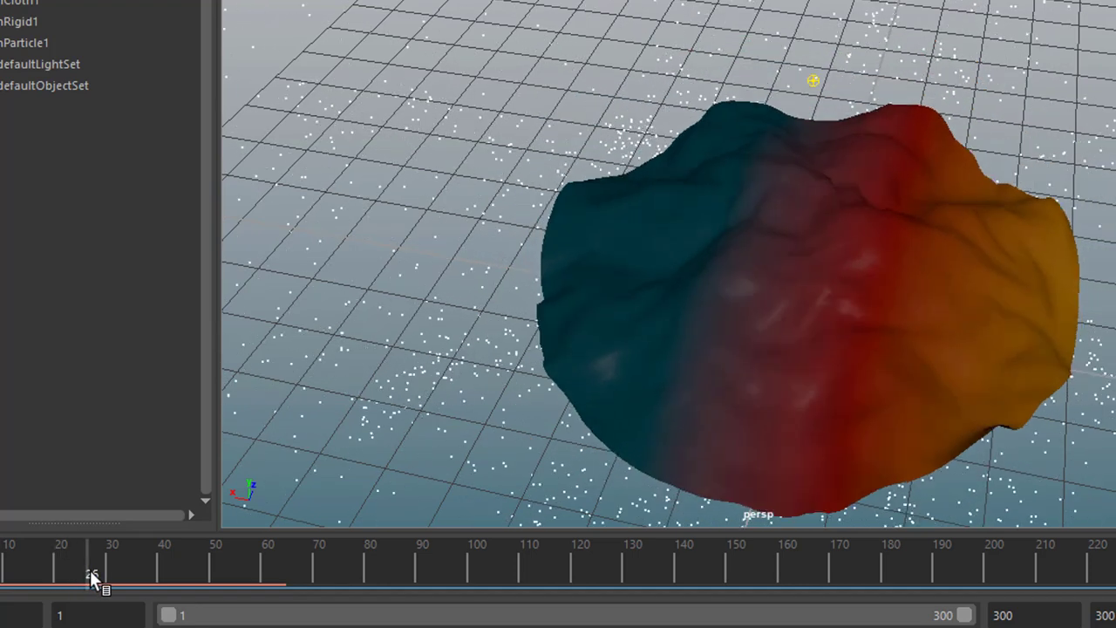
drag(91, 580, 129, 580)
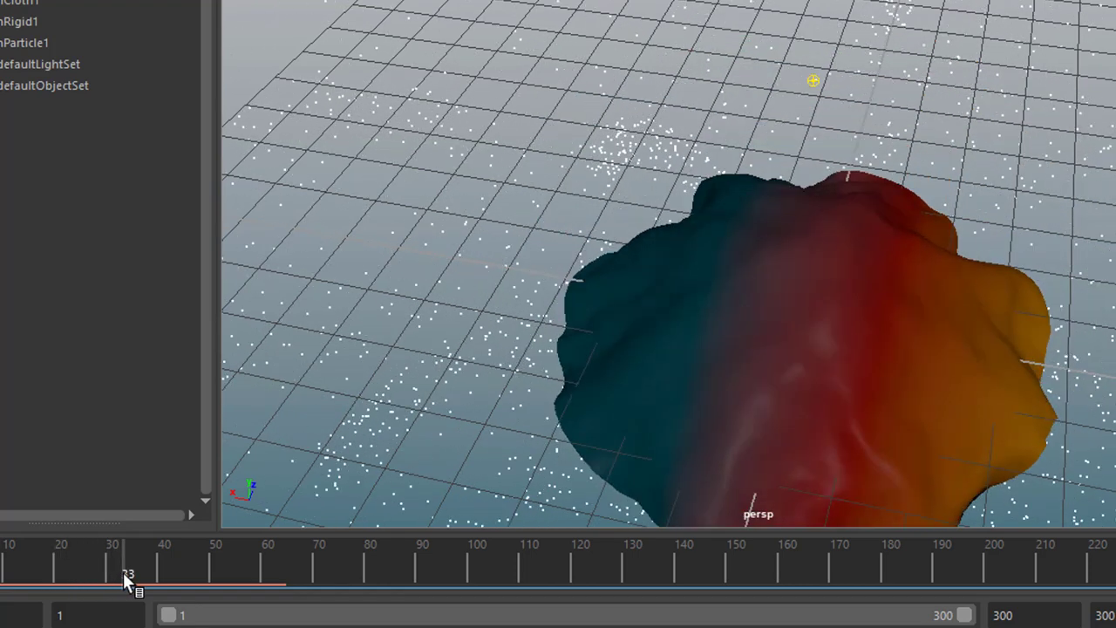